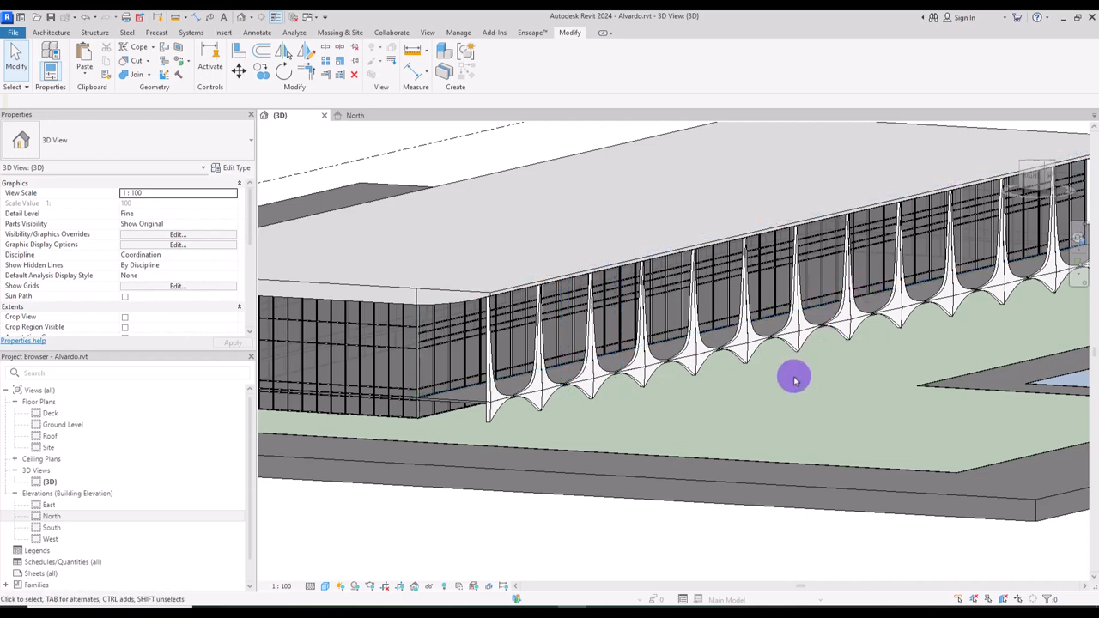
{"action": "mouse_move", "coordinate": [749, 404]}
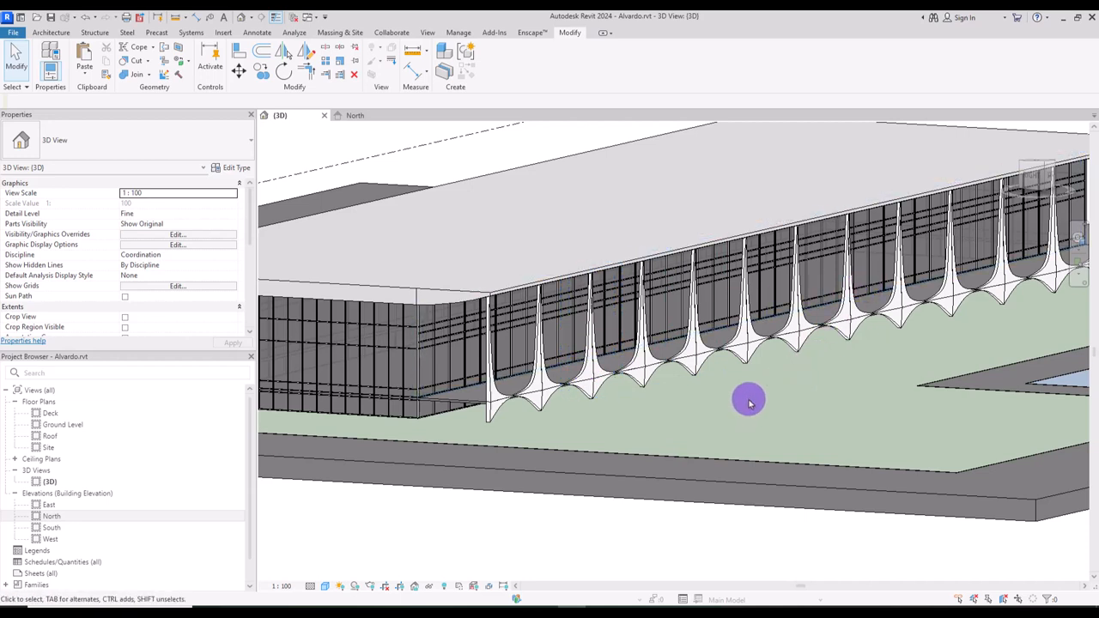
{"action": "mouse_move", "coordinate": [566, 413]}
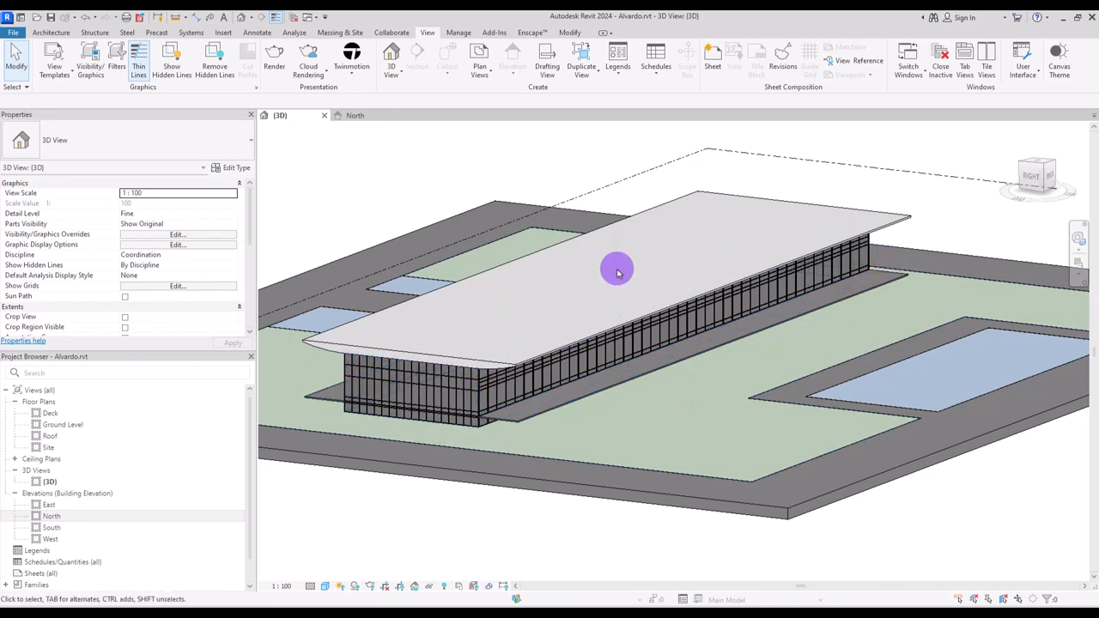
{"action": "mouse_move", "coordinate": [404, 337]}
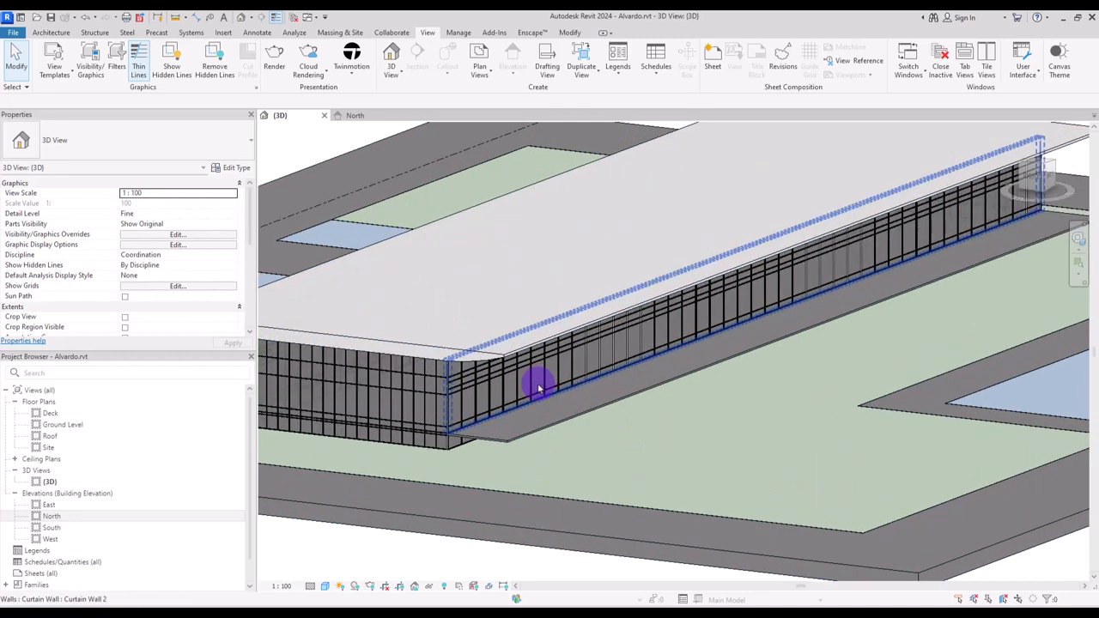
Step: Deselect the curtain wall on the bare palace model and hover Architecture > Component
{"action": "left_click", "coordinate": [51, 33]}
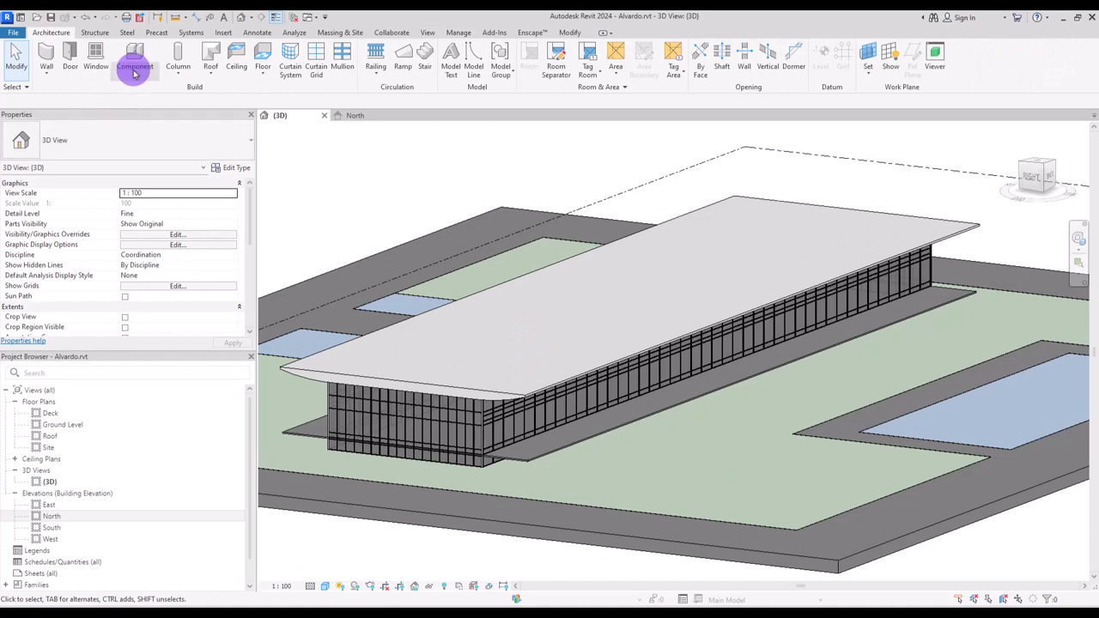
{"action": "left_click", "coordinate": [135, 54]}
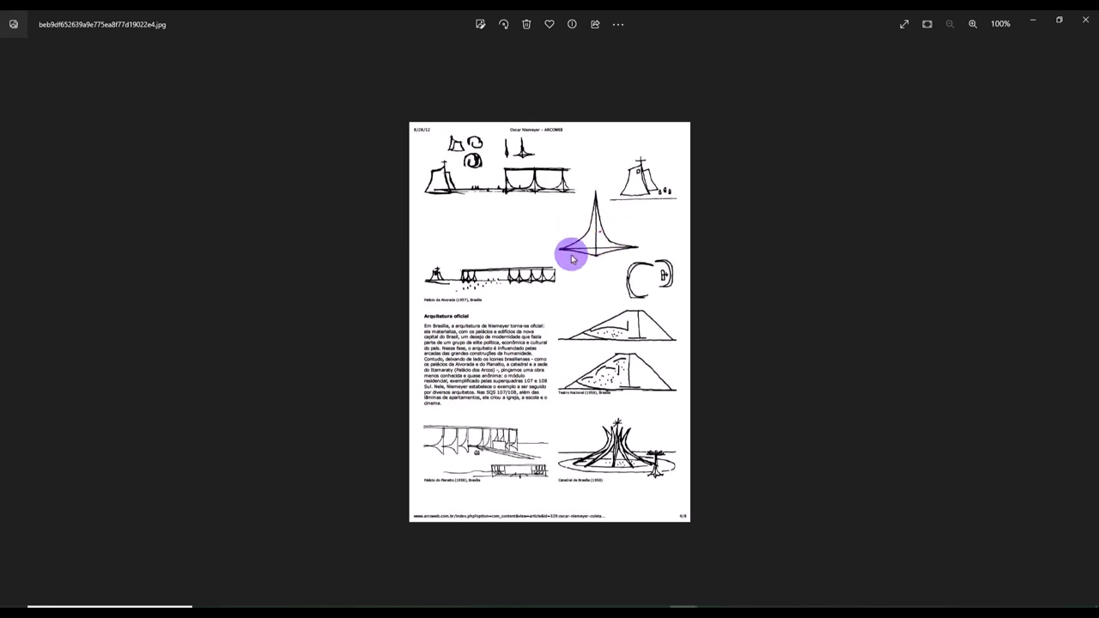
Step: Zoom the Niemeyer sketch page to 200% on the star column drawing
{"action": "left_click", "coordinate": [971, 24]}
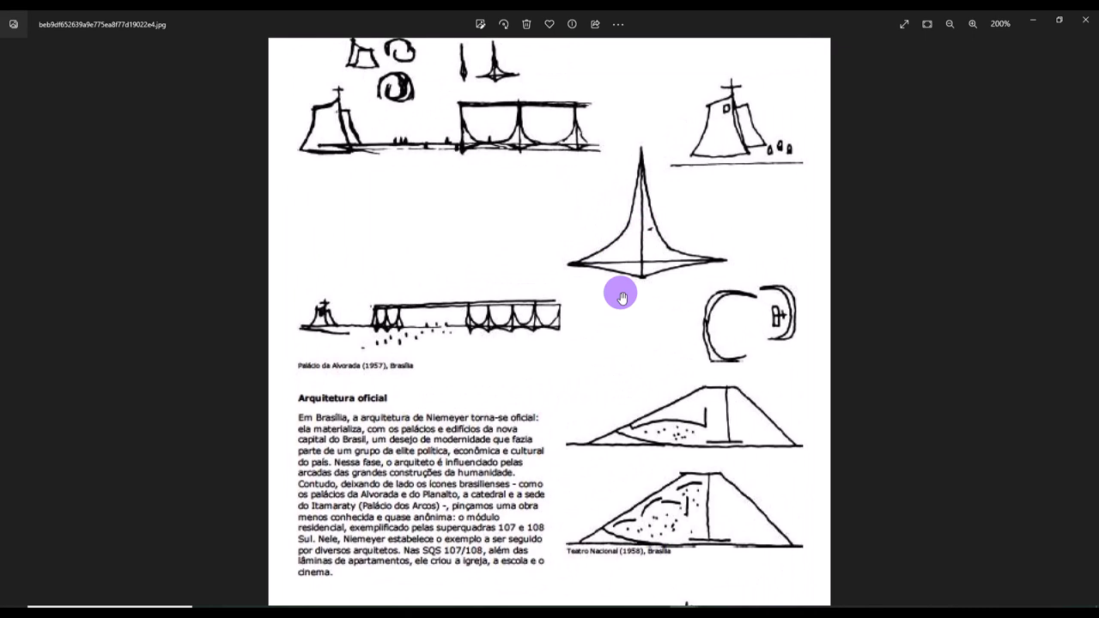
{"action": "mouse_move", "coordinate": [629, 238]}
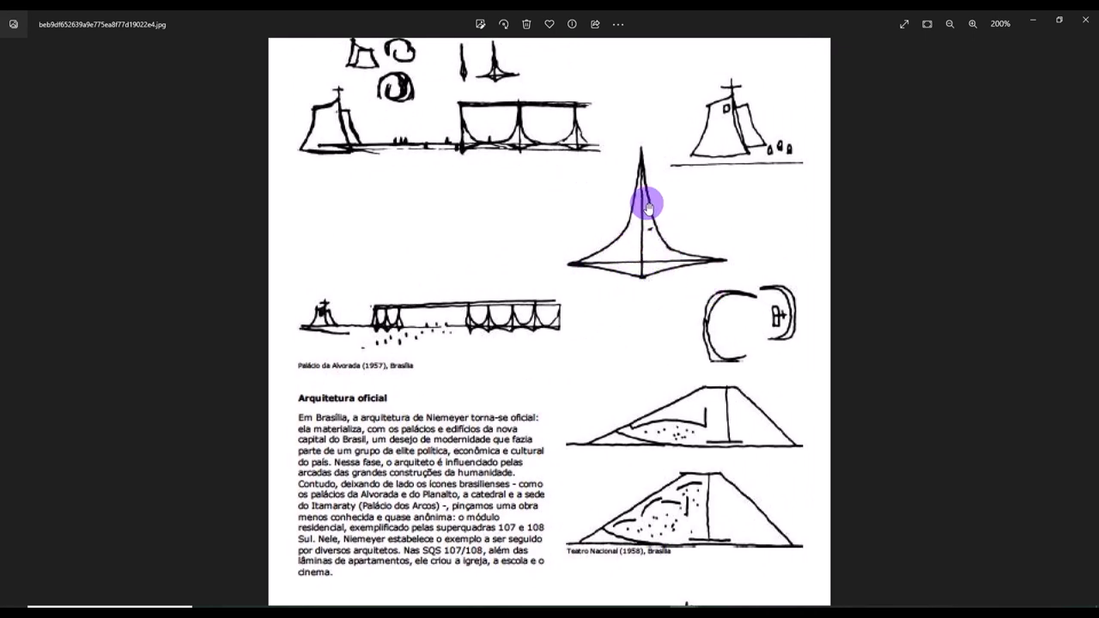
{"action": "mouse_move", "coordinate": [561, 239]}
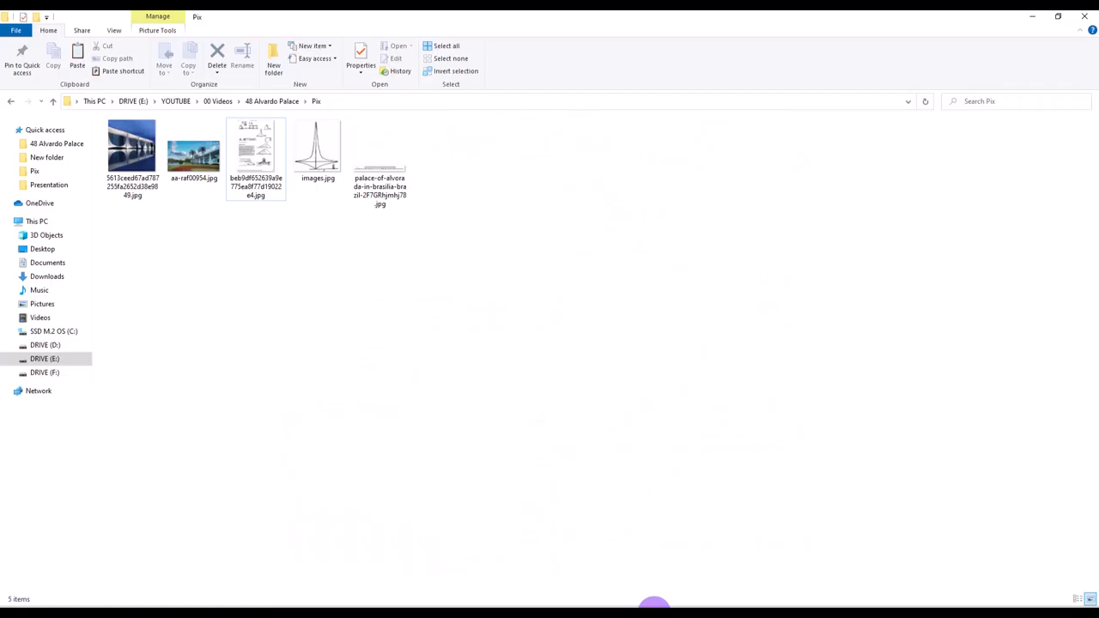
Step: Leave the Pix reference images folder and return to the Revit palace model
{"action": "left_click", "coordinate": [317, 150]}
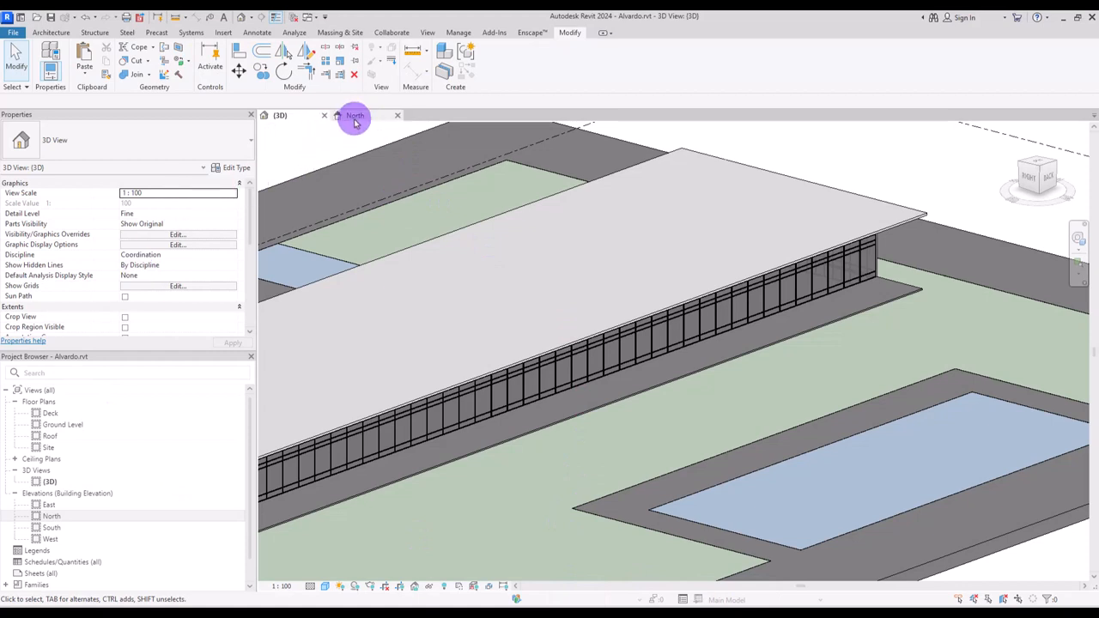
Step: Place images.jpg in the North elevation, set Wireframe, and scale the column to roof height
{"action": "left_click", "coordinate": [355, 115]}
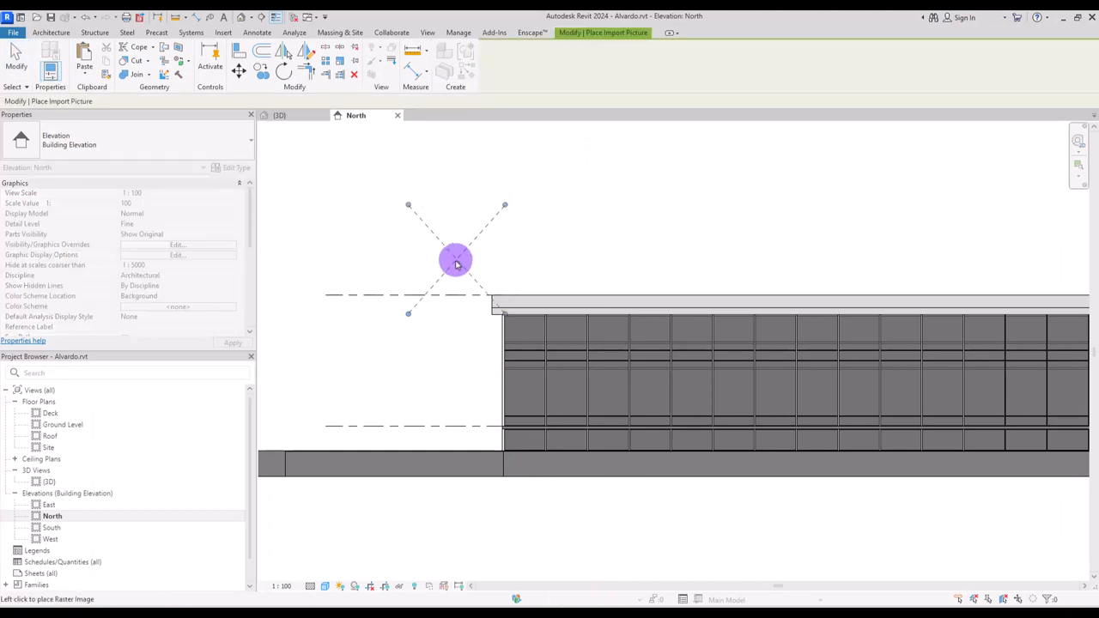
{"action": "left_click", "coordinate": [455, 262]}
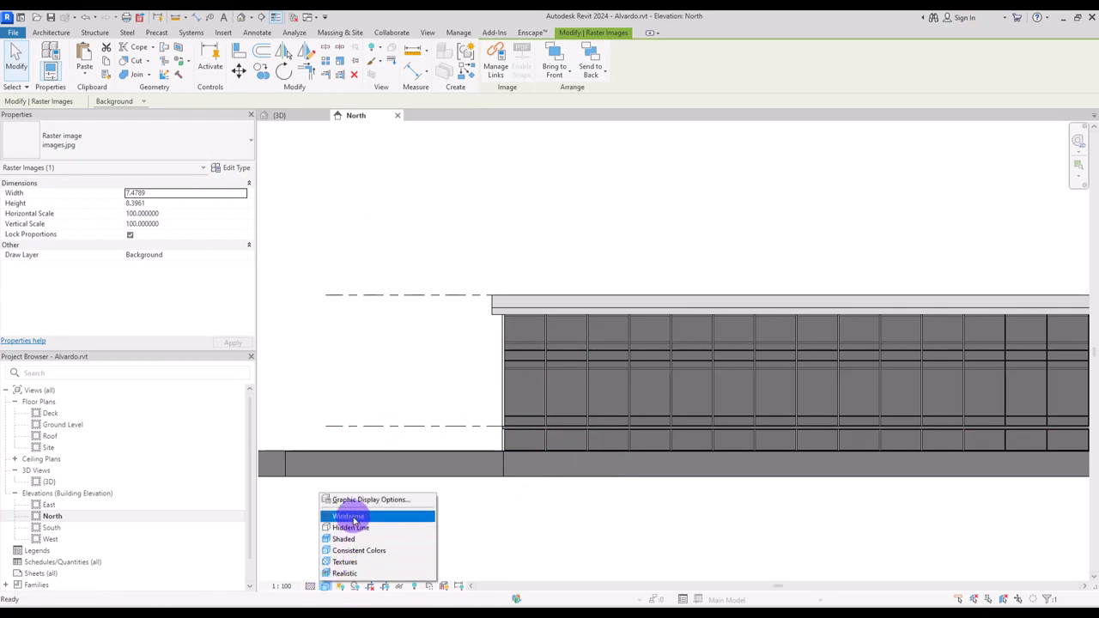
{"action": "left_click", "coordinate": [348, 516]}
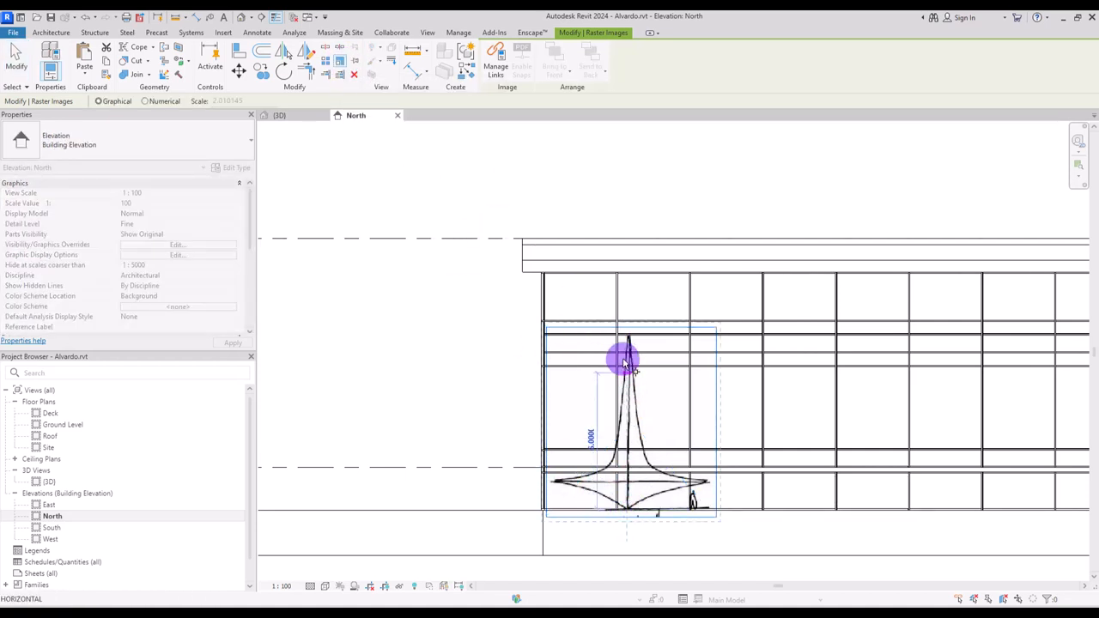
{"action": "left_click_drag", "start_coordinate": [625, 360], "coordinate": [621, 284]}
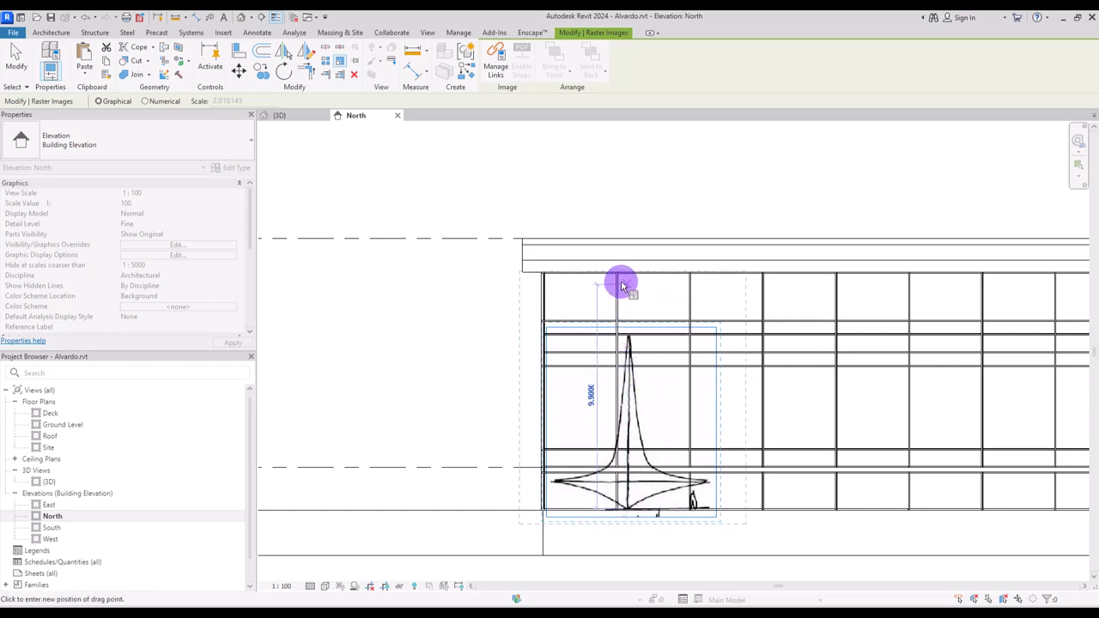
{"action": "left_click_drag", "start_coordinate": [623, 283], "coordinate": [627, 243]}
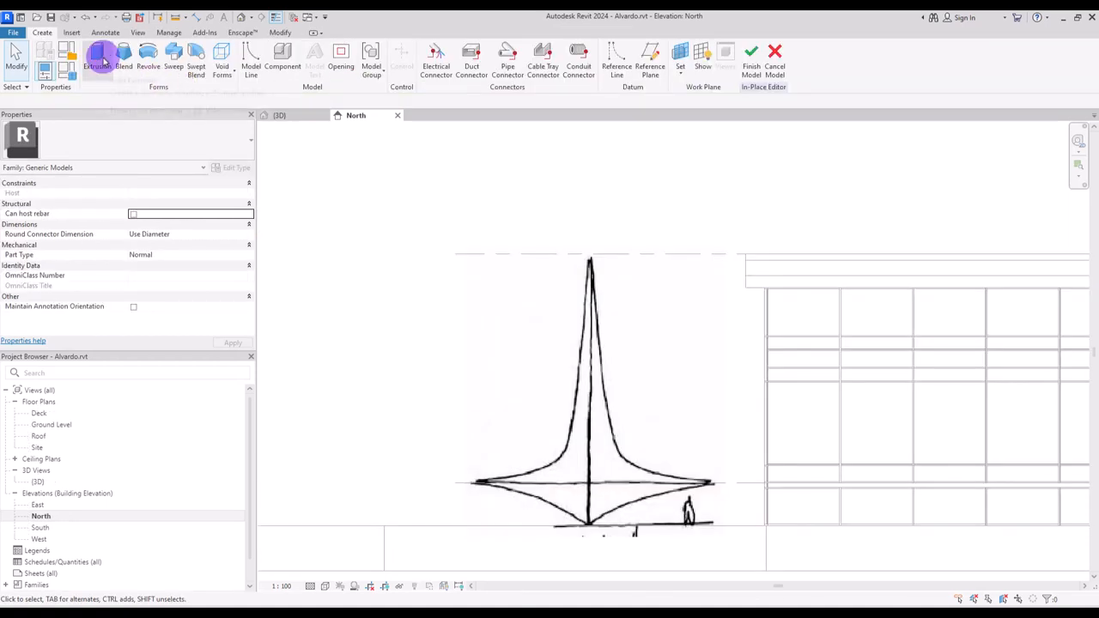
Step: Start a Generic Model in-place extrusion and draw lines along the sketch's centre axes
{"action": "left_click", "coordinate": [279, 115]}
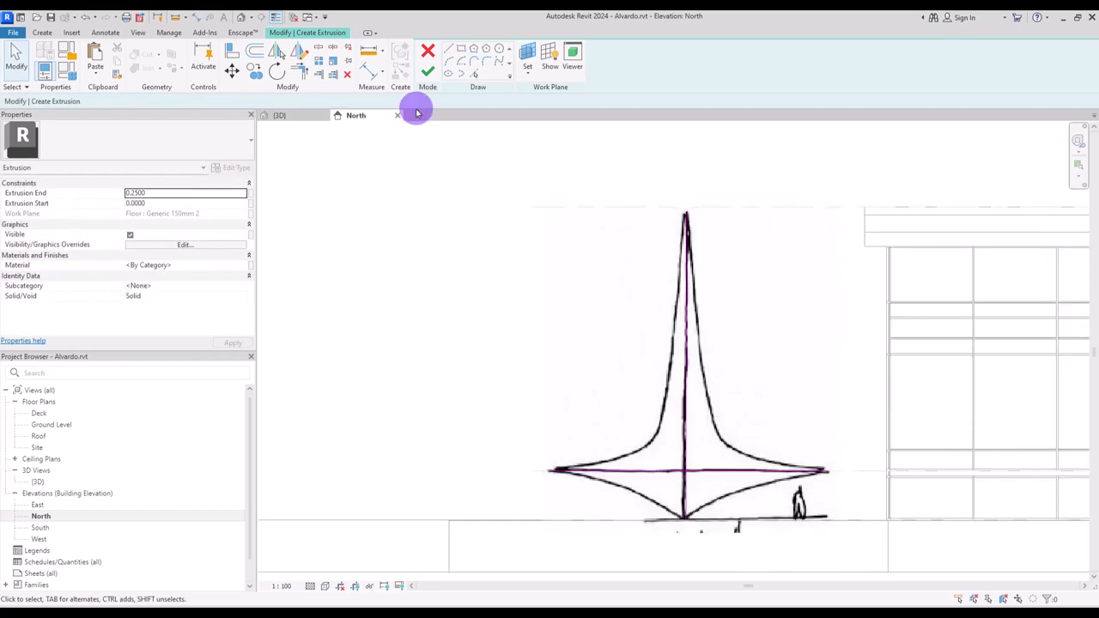
{"action": "left_click", "coordinate": [635, 470]}
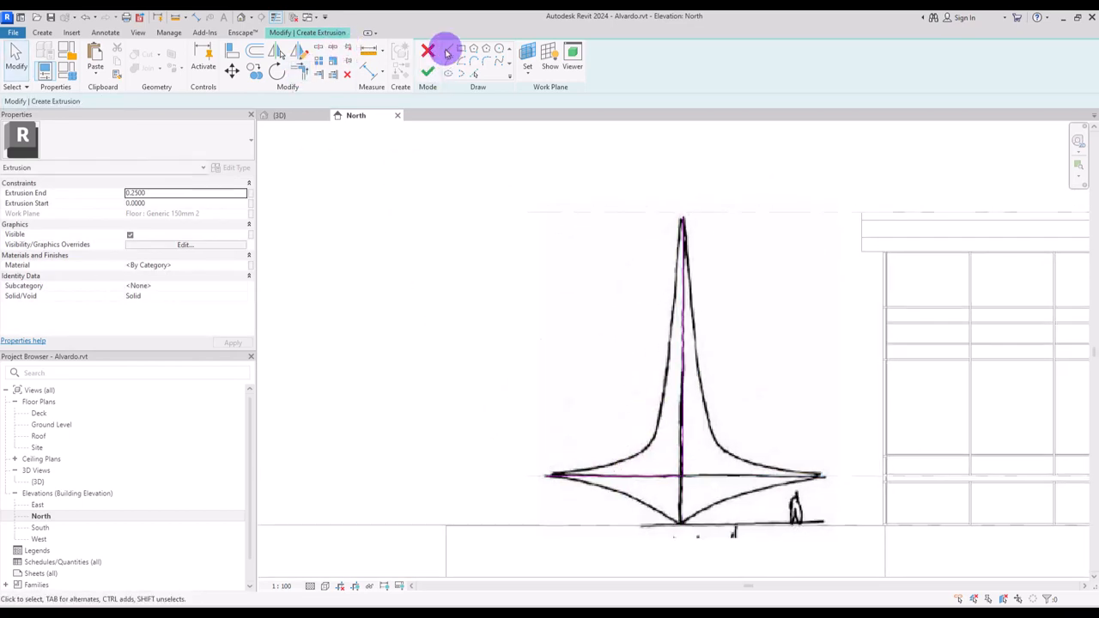
{"action": "left_click", "coordinate": [446, 50]}
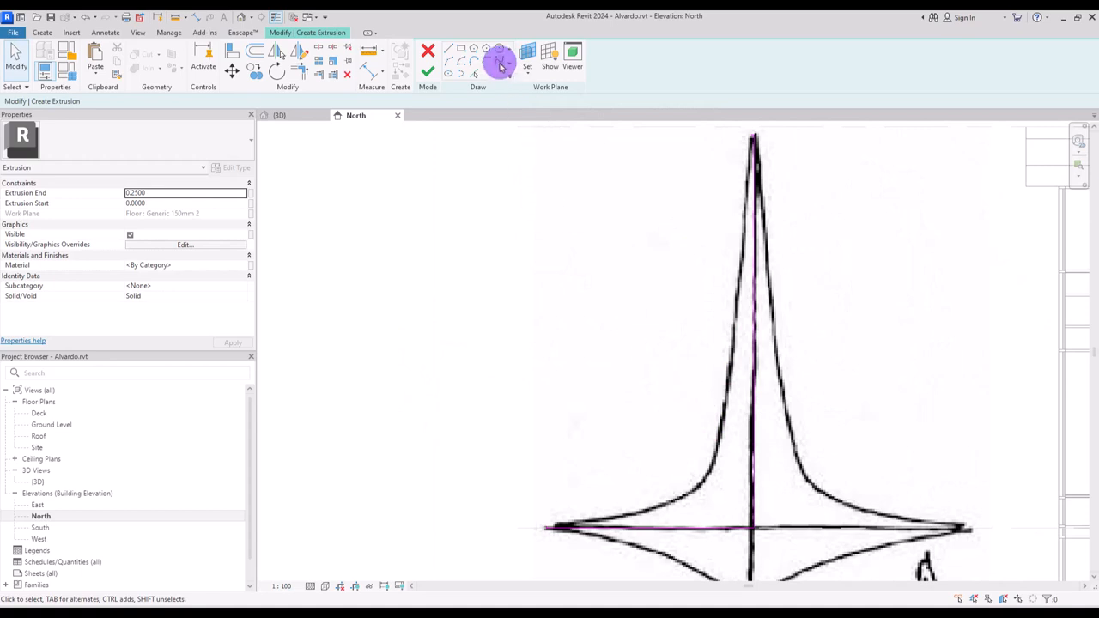
Step: Spline-trace the column arm's curved edge and adjust its control points to fit the sketch
{"action": "left_click", "coordinate": [499, 62]}
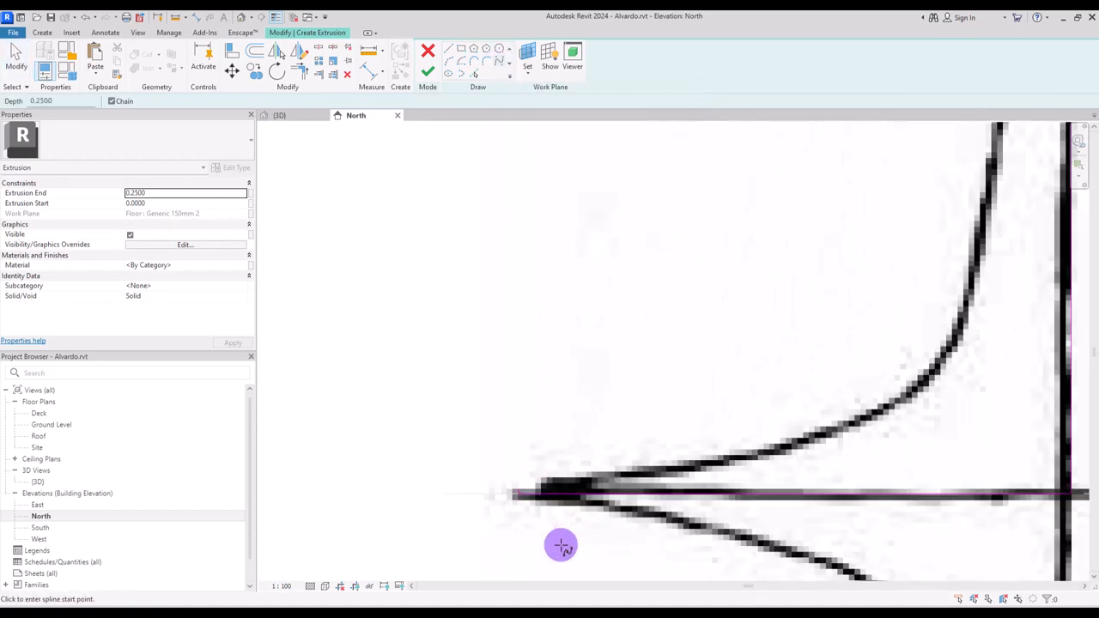
{"action": "left_click", "coordinate": [561, 545]}
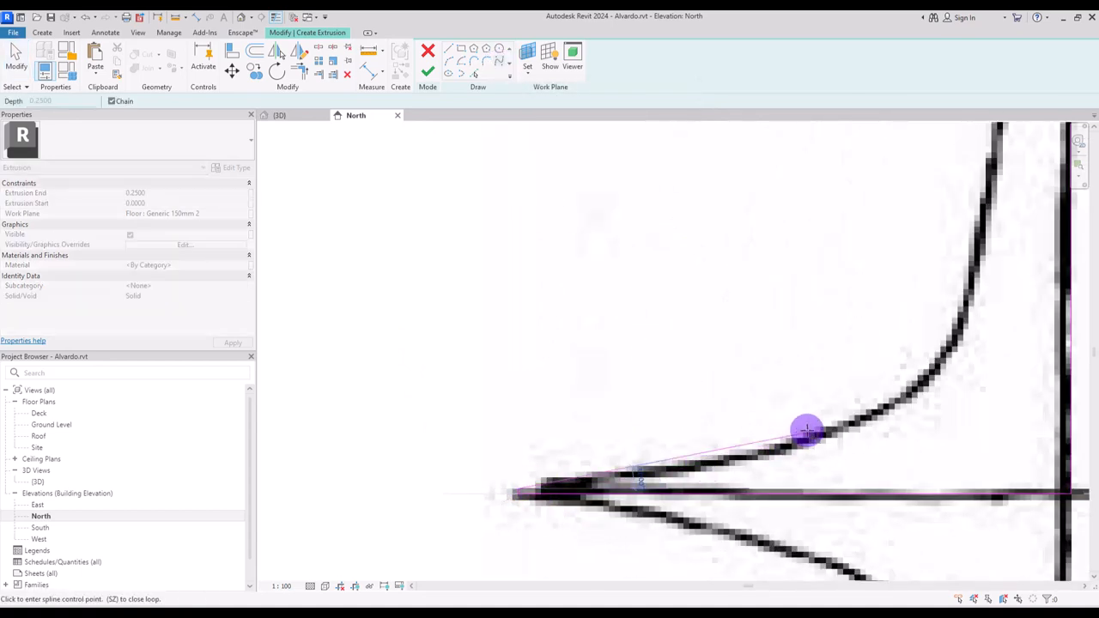
{"action": "left_click_drag", "start_coordinate": [807, 430], "coordinate": [944, 333]}
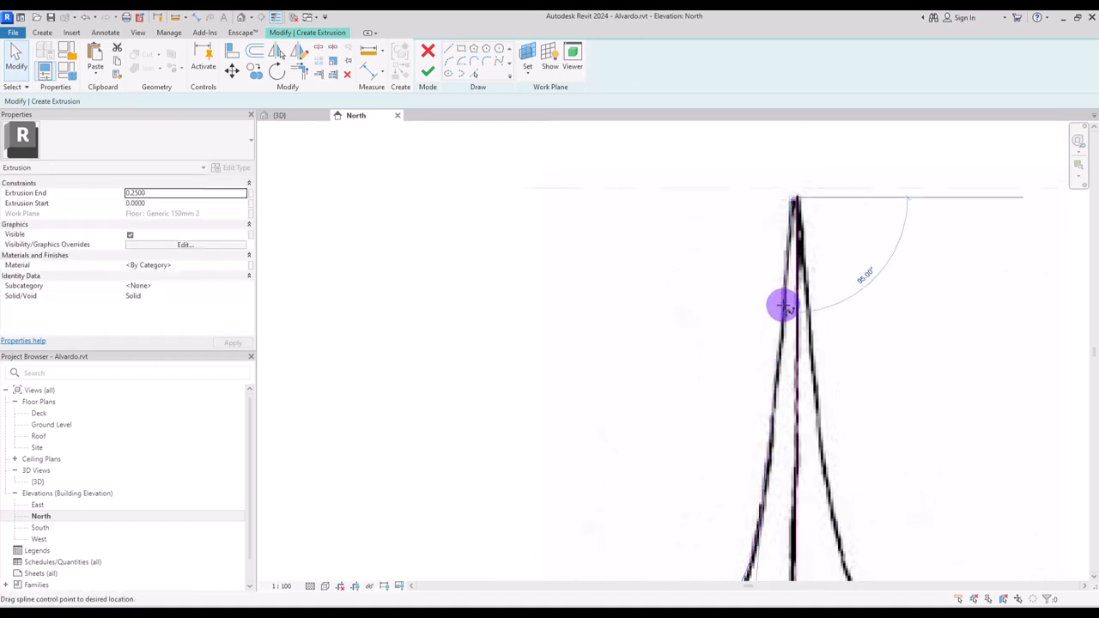
{"action": "left_click_drag", "start_coordinate": [786, 304], "coordinate": [745, 479]}
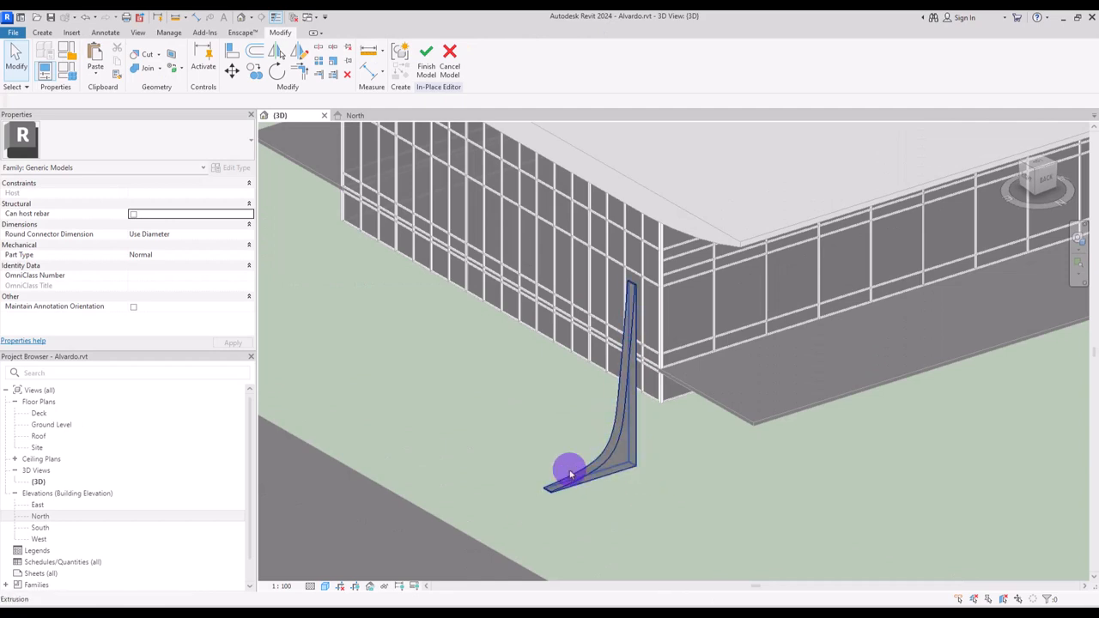
Step: Start a Void Revolve and set its work plane by picking a sketched line
{"action": "left_click", "coordinate": [221, 60]}
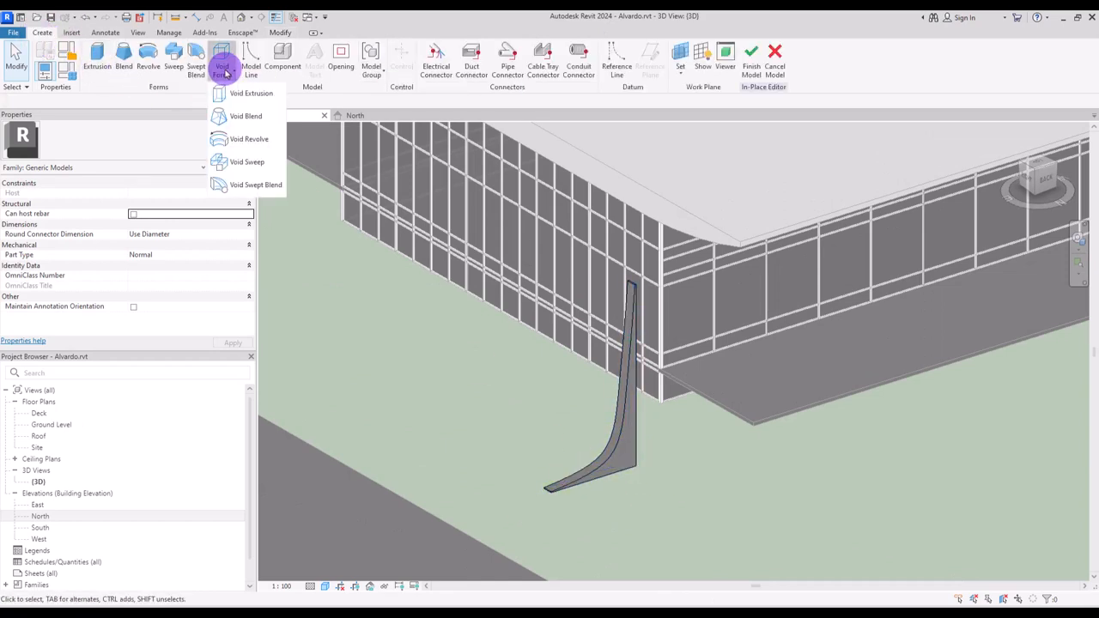
{"action": "left_click", "coordinate": [248, 138]}
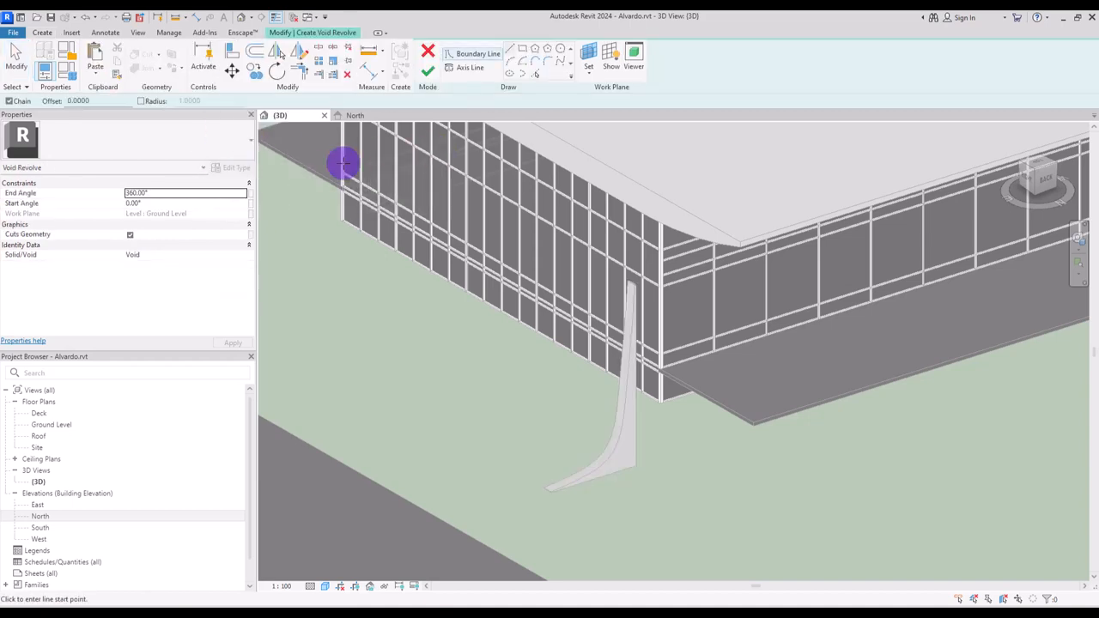
{"action": "mouse_move", "coordinate": [335, 156]}
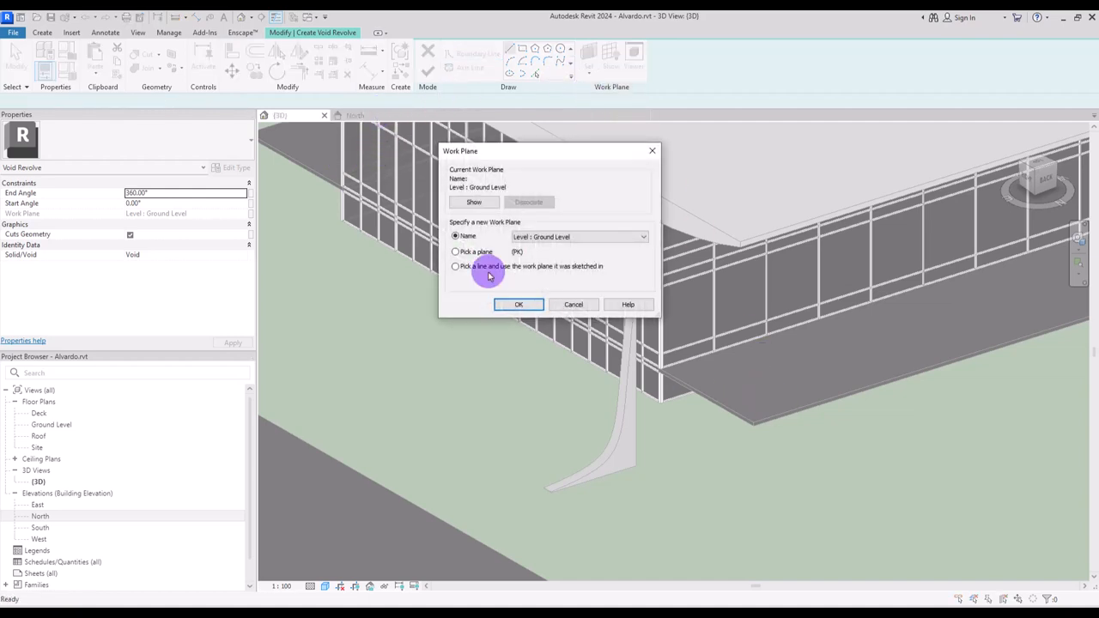
{"action": "left_click", "coordinate": [518, 304]}
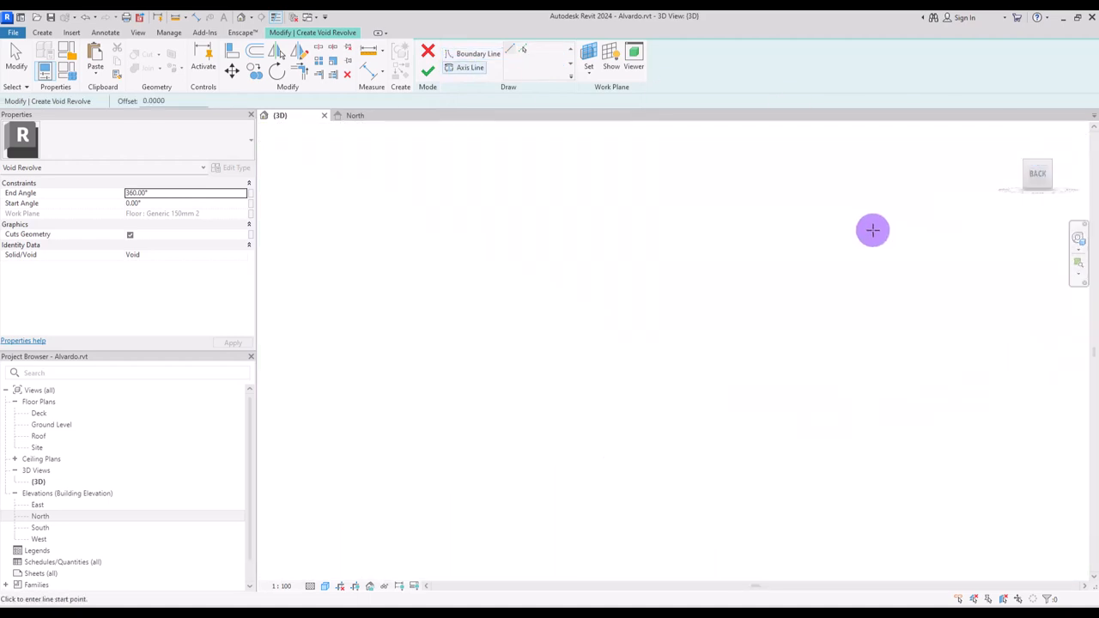
Step: Draw the axis line and boundary, then finish the large disc-shaped void revolve
{"action": "left_click", "coordinate": [873, 230]}
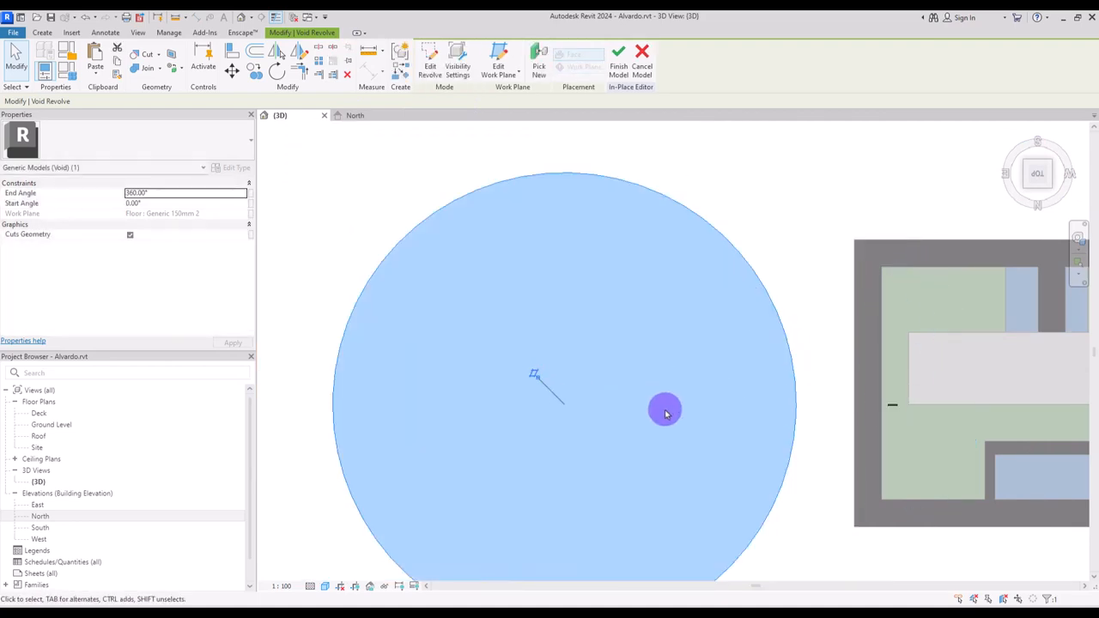
{"action": "mouse_move", "coordinate": [948, 410]}
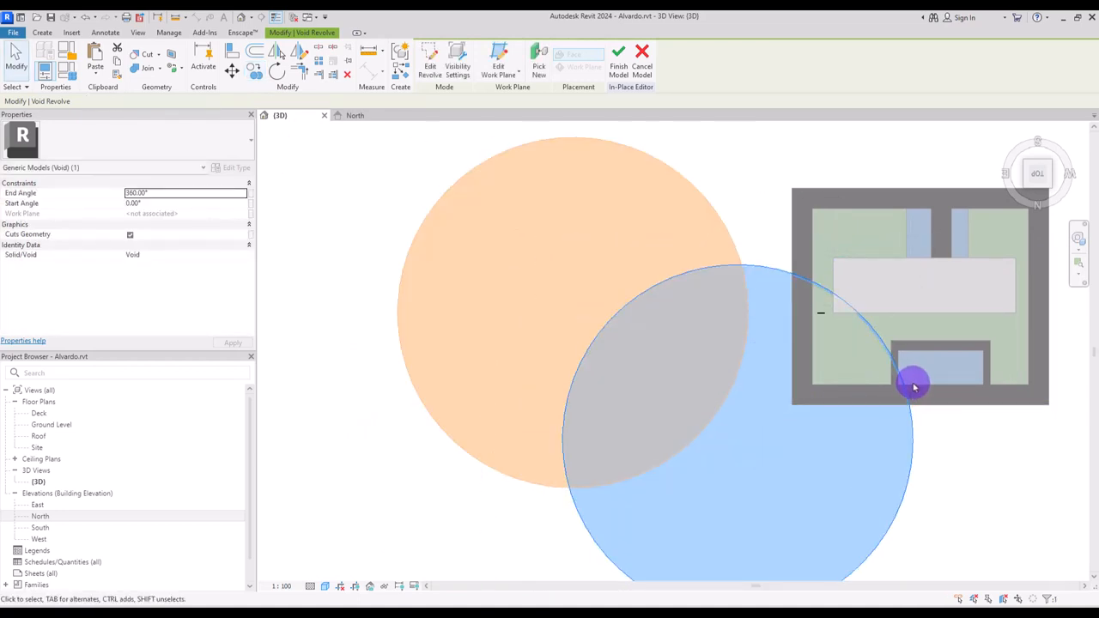
Step: Drag the circular void in top view until its edge meets the column fin
{"action": "left_click_drag", "start_coordinate": [914, 386], "coordinate": [840, 337]}
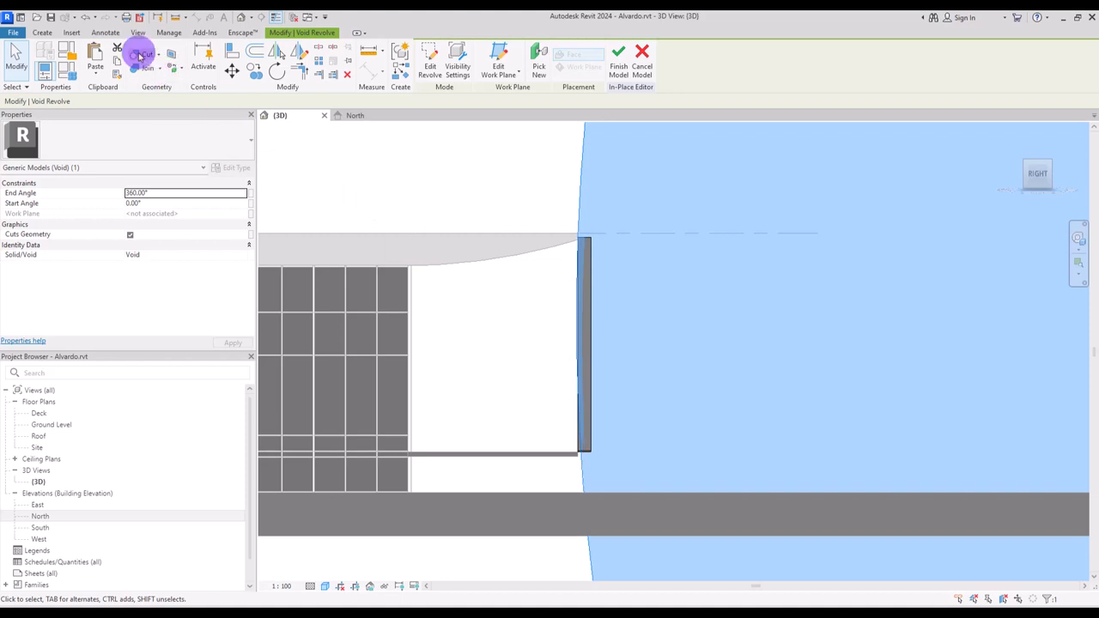
{"action": "mouse_move", "coordinate": [144, 54]}
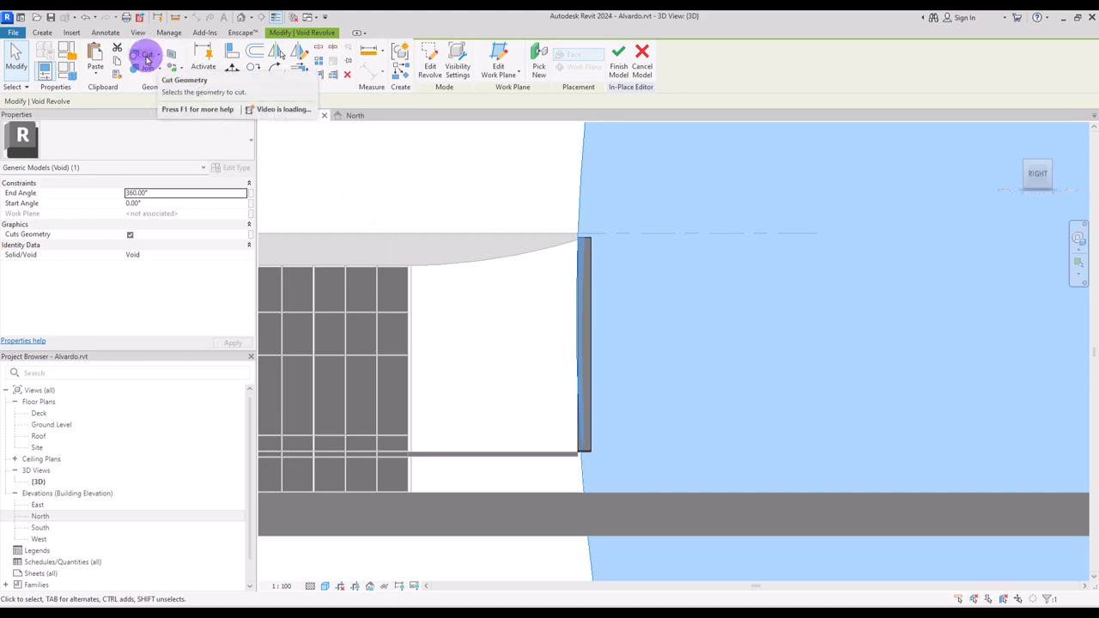
Step: Use Cut Geometry to subtract the void revolve from the column extrusion
{"action": "left_click", "coordinate": [146, 54]}
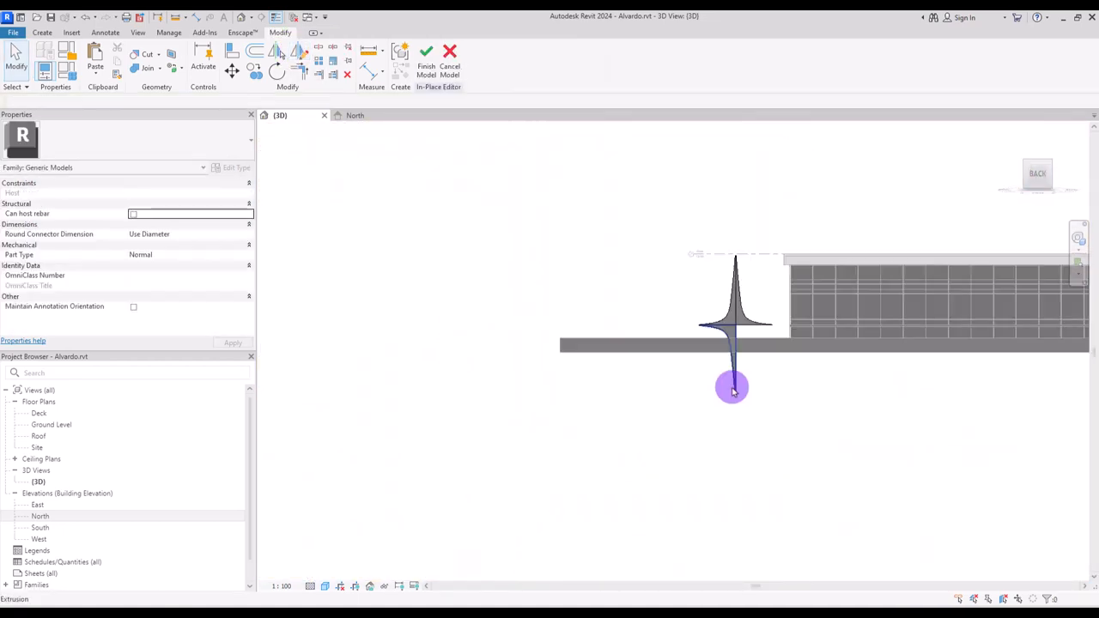
Step: Edit the column extrusion and trace a curved spline along the star column's flaring arm
{"action": "left_click", "coordinate": [731, 387]}
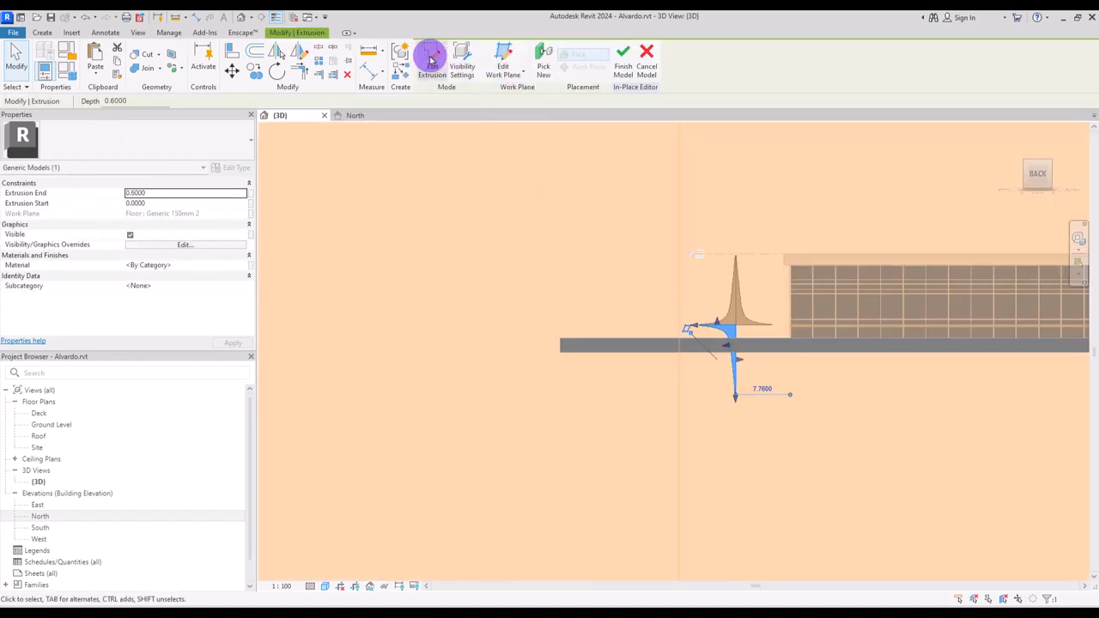
{"action": "left_click", "coordinate": [431, 55]}
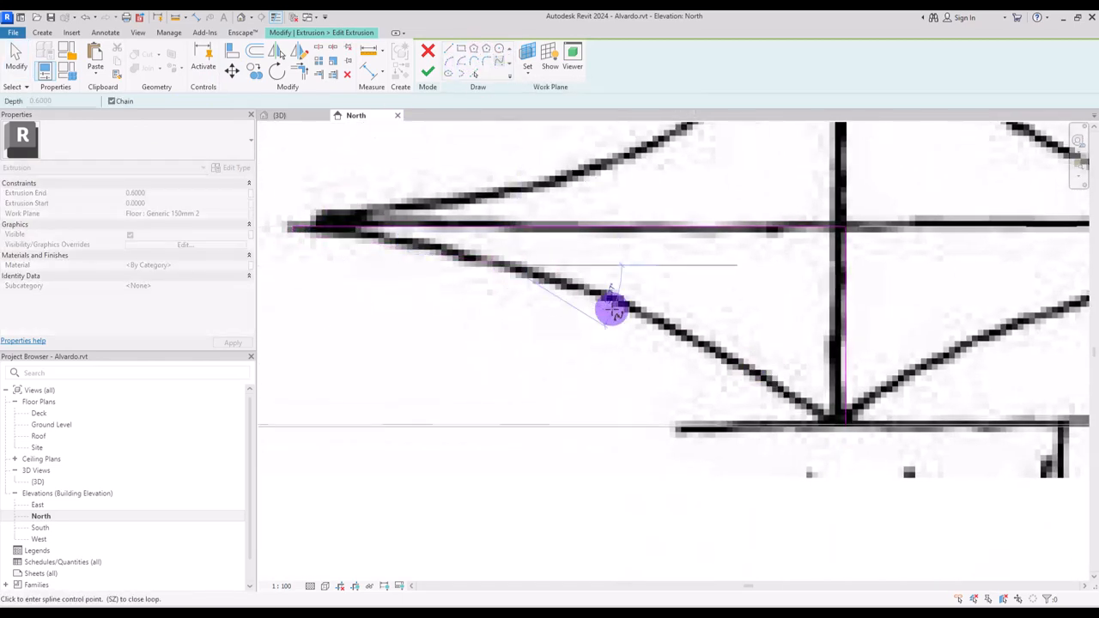
{"action": "left_click_drag", "start_coordinate": [614, 309], "coordinate": [816, 408]}
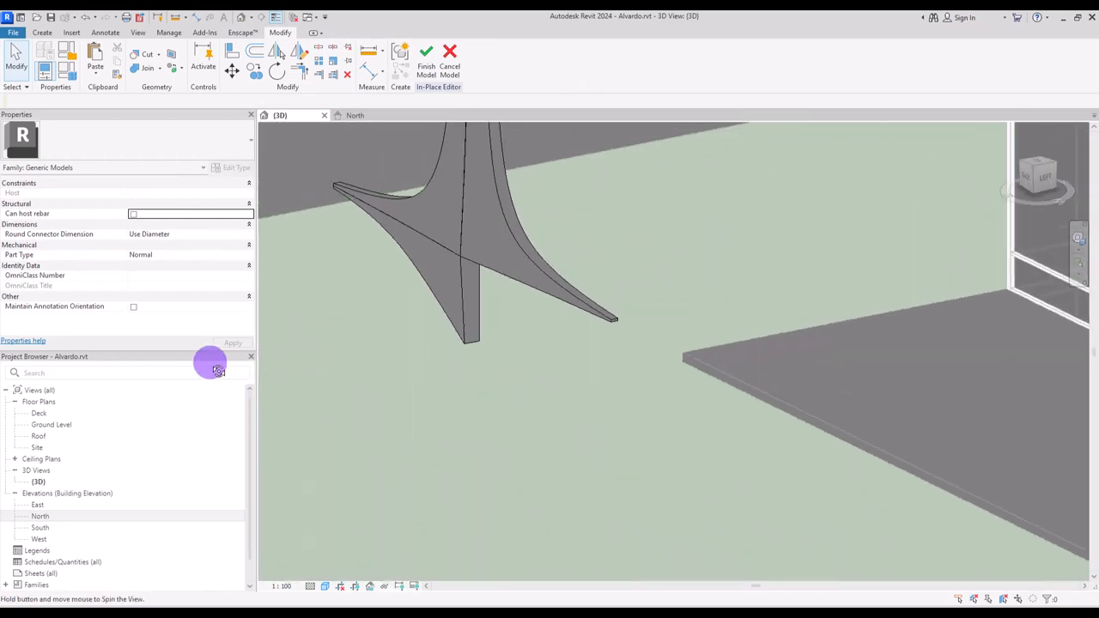
Step: Orbit the 3D view to check the star column, then finish the in-place model
{"action": "left_click_drag", "start_coordinate": [218, 370], "coordinate": [441, 313]}
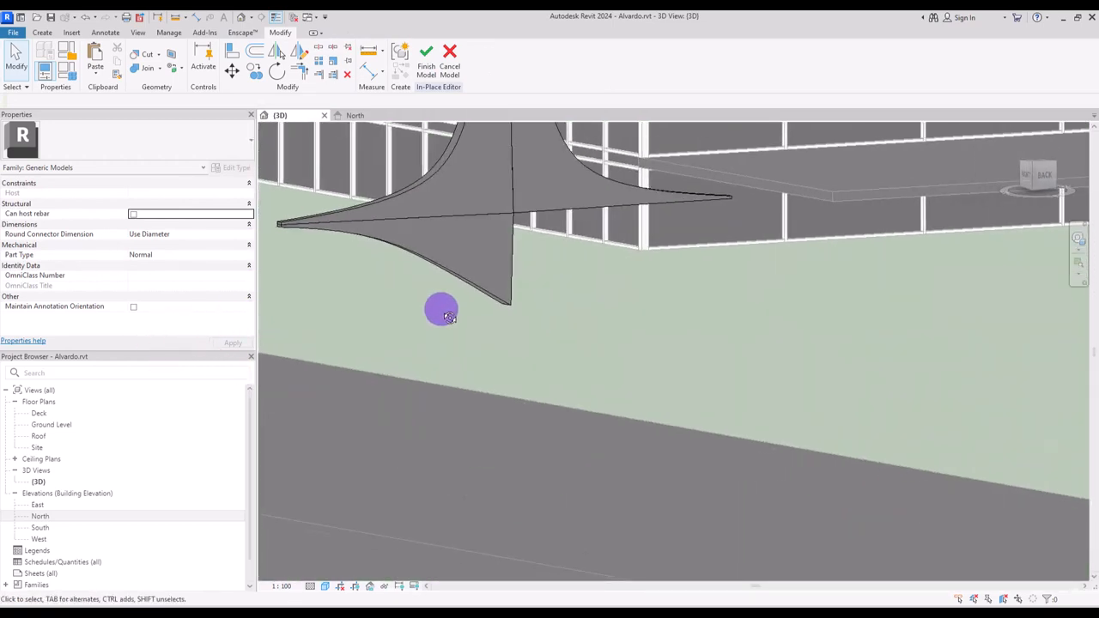
{"action": "left_click", "coordinate": [441, 309]}
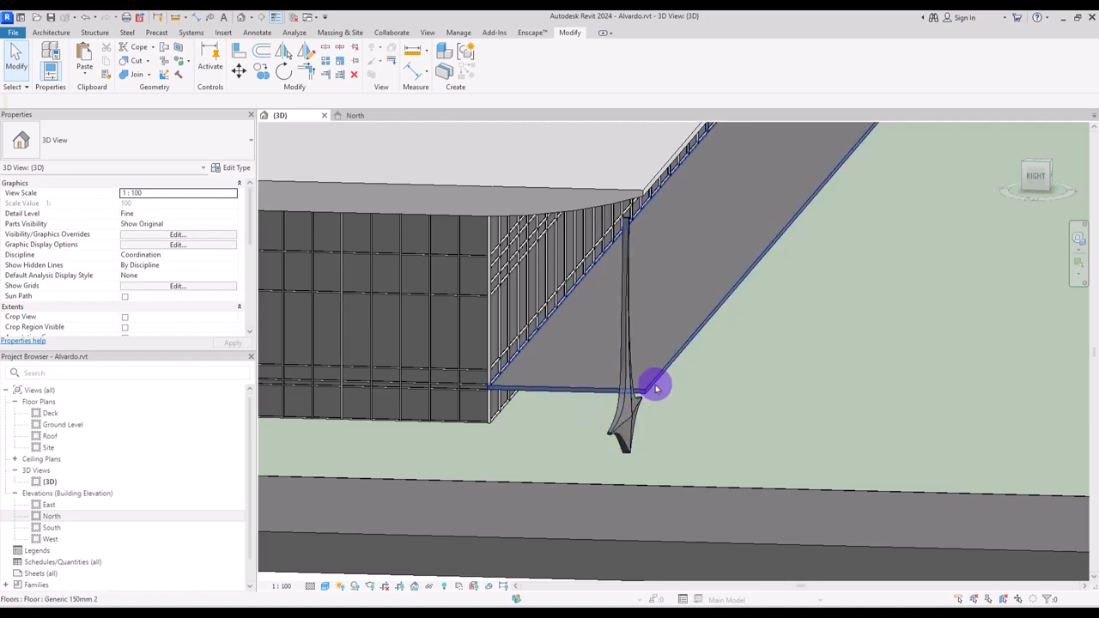
{"action": "mouse_move", "coordinate": [661, 384]}
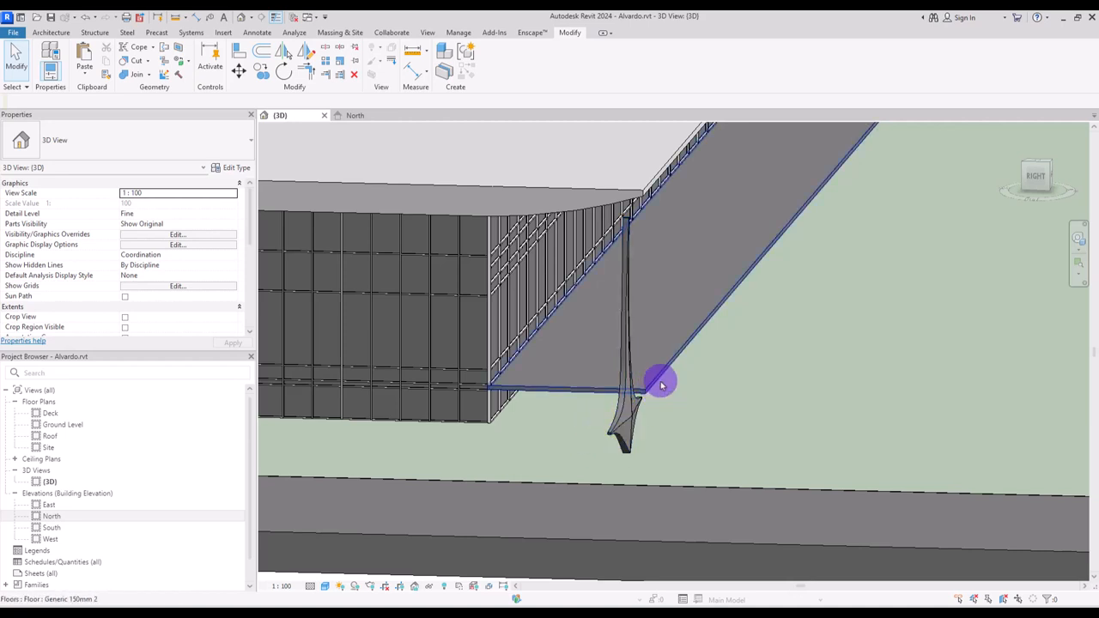
{"action": "mouse_move", "coordinate": [661, 382]}
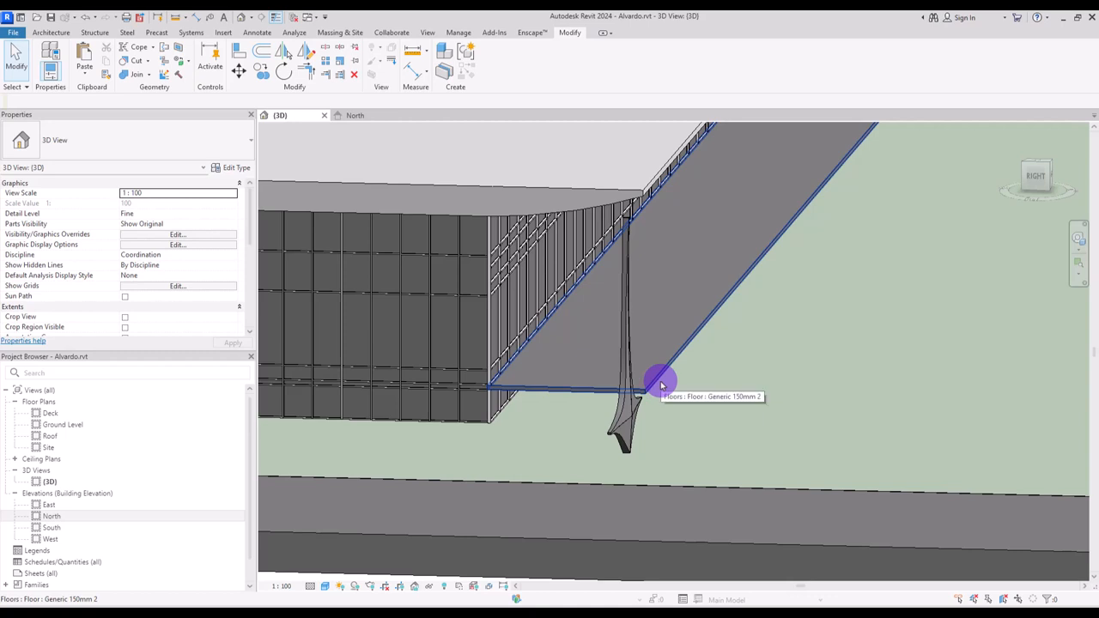
Step: Align the star column to the floor slab edge so it sits beneath the roof slab
{"action": "left_click", "coordinate": [661, 382]}
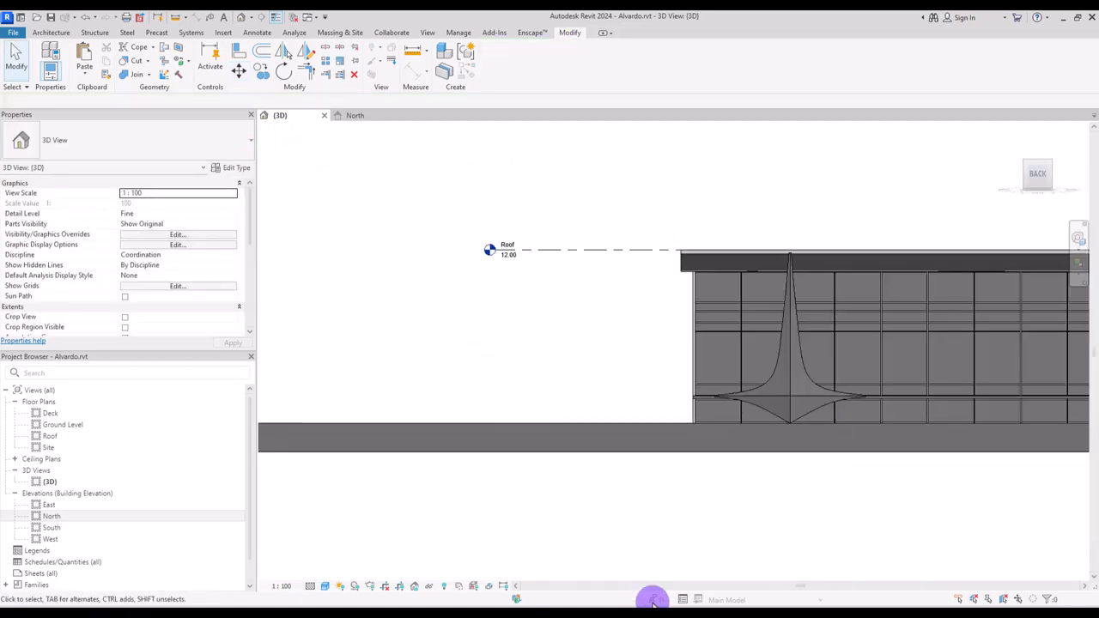
{"action": "left_click", "coordinate": [766, 306]}
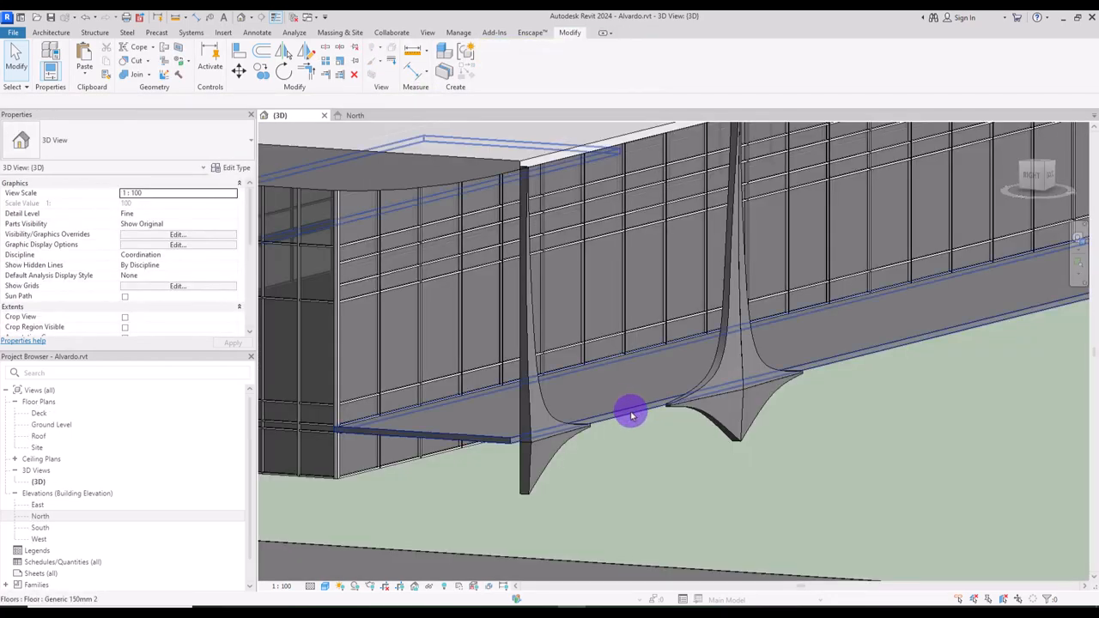
Step: Select the star column and reopen its extrusion for editing
{"action": "left_click", "coordinate": [631, 412]}
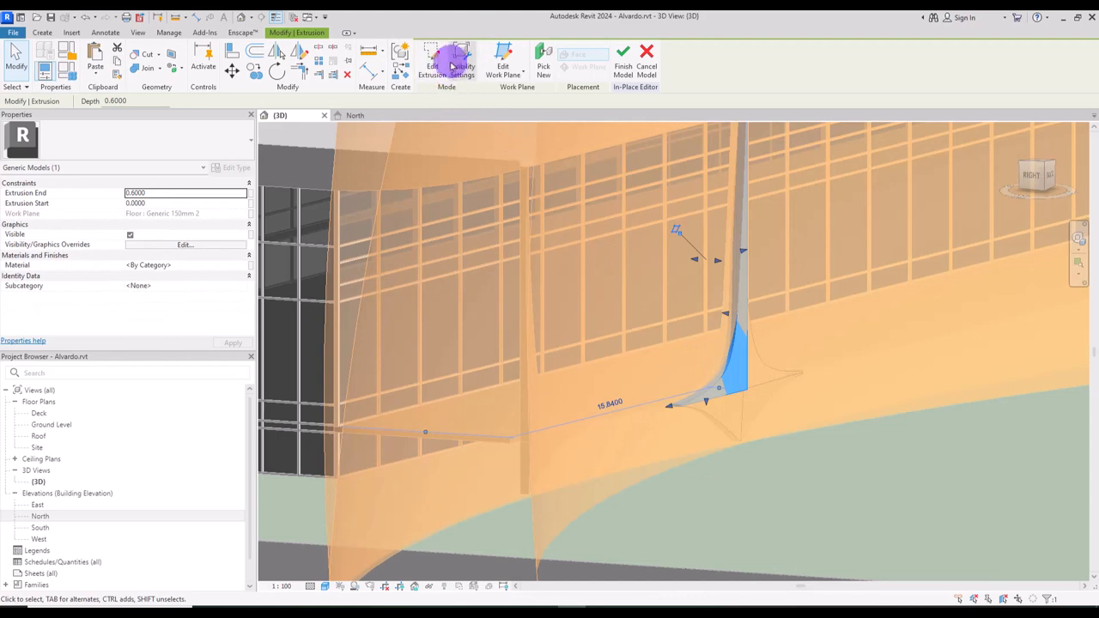
{"action": "left_click", "coordinate": [502, 65]}
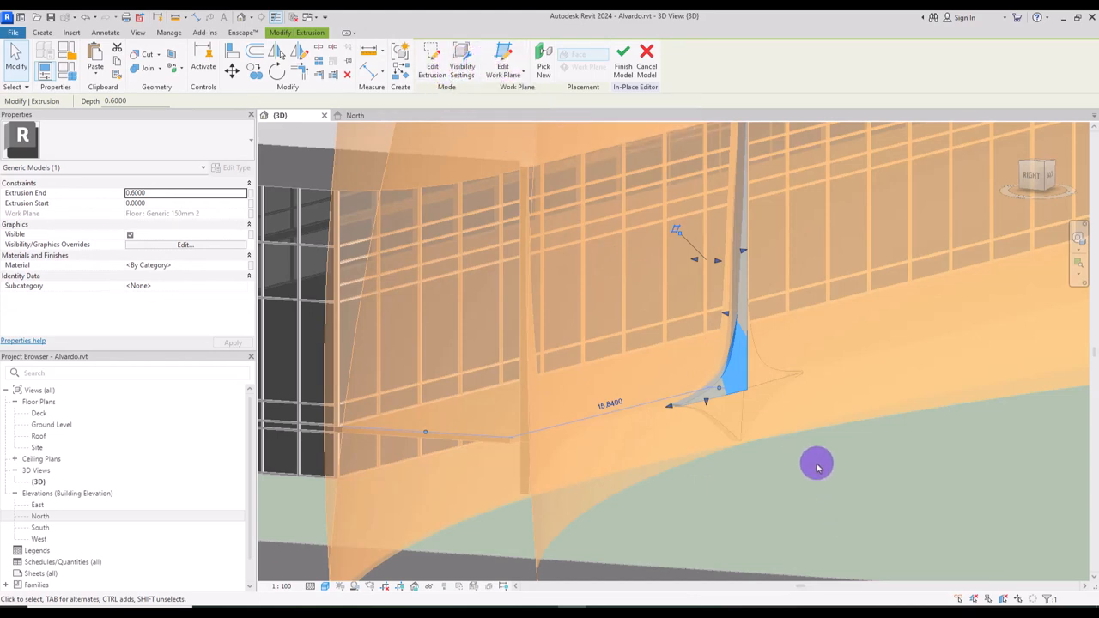
{"action": "mouse_move", "coordinate": [446, 284]}
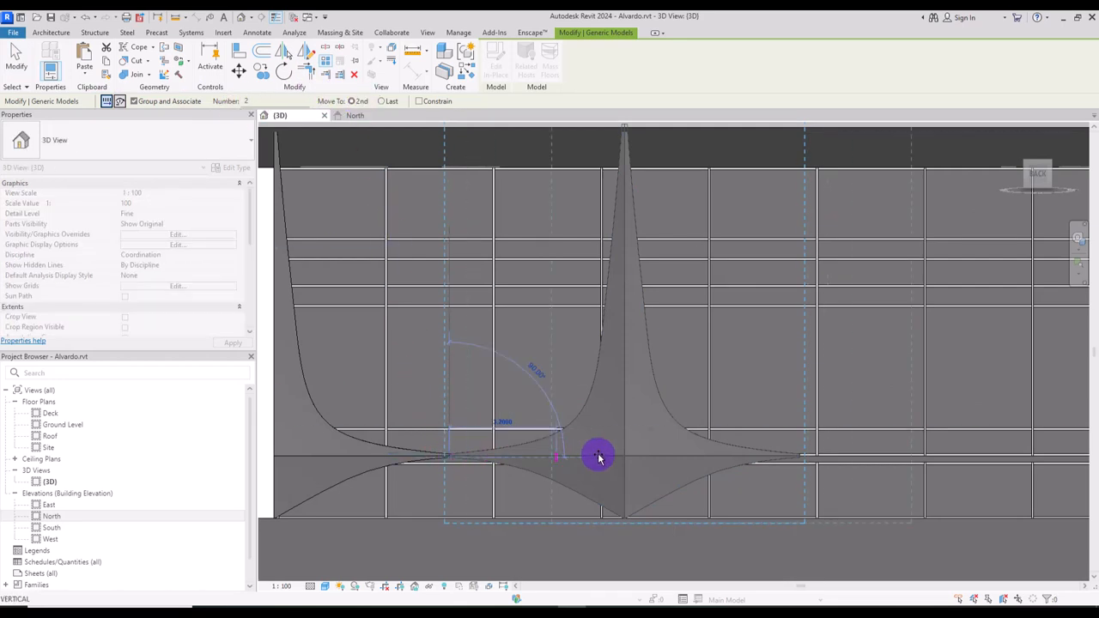
Step: Drag to set the spacing of the linear column array along the facade
{"action": "left_click_drag", "start_coordinate": [599, 456], "coordinate": [796, 456]}
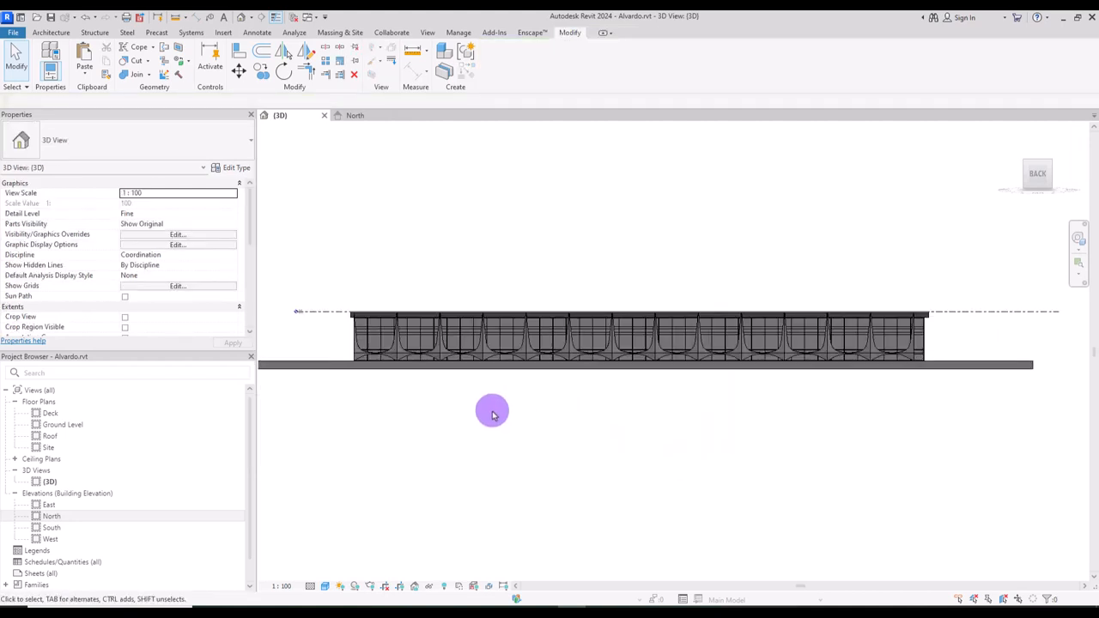
{"action": "mouse_move", "coordinate": [709, 301]}
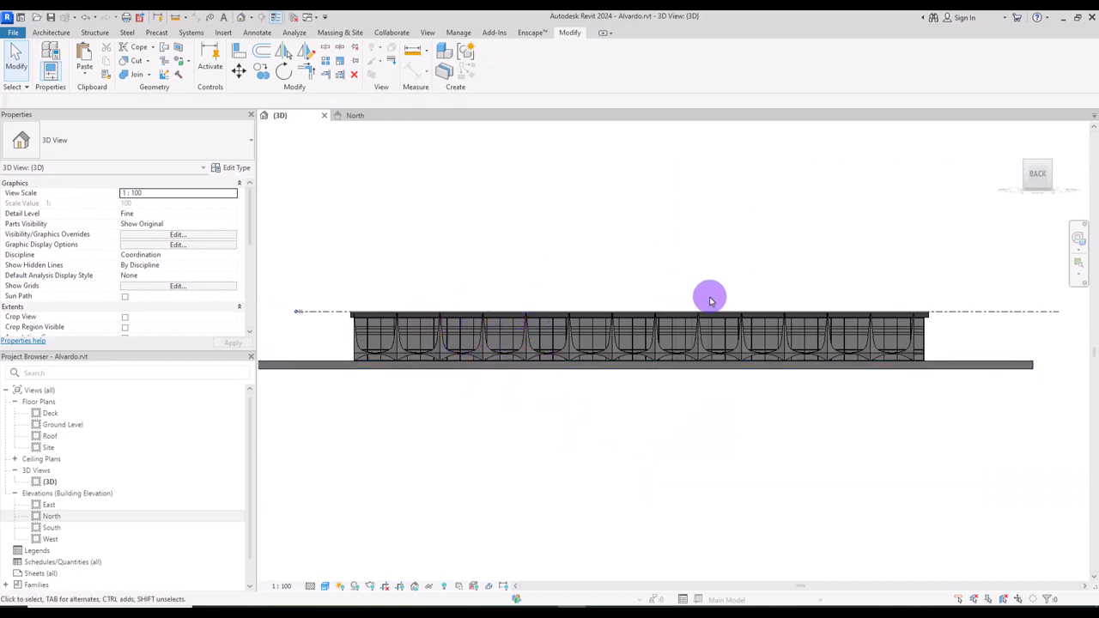
{"action": "mouse_move", "coordinate": [645, 290]}
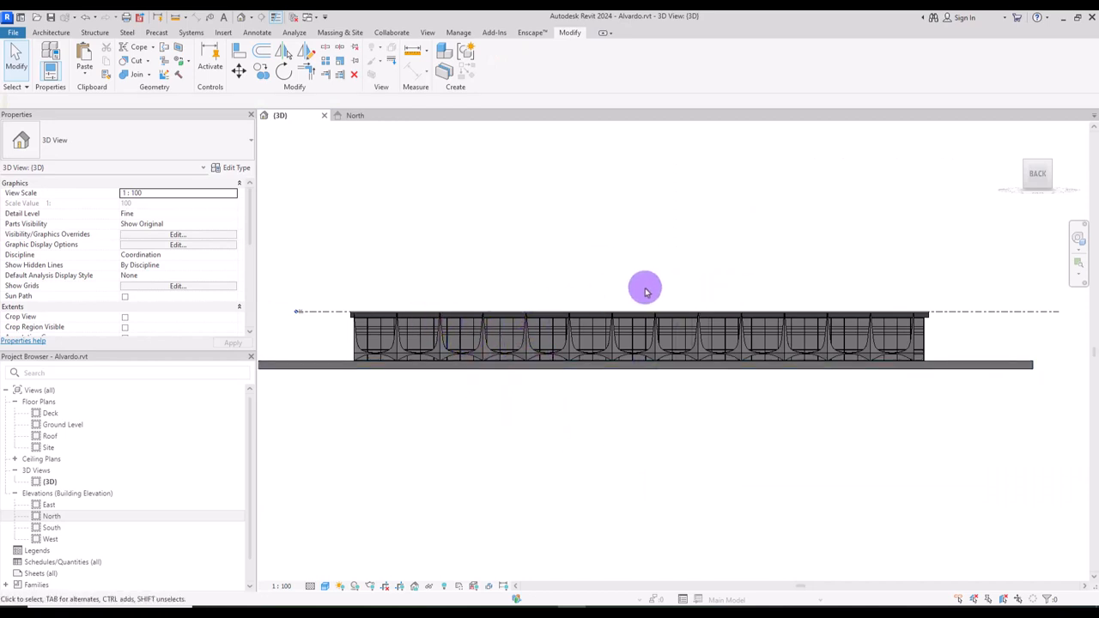
{"action": "mouse_move", "coordinate": [963, 381]}
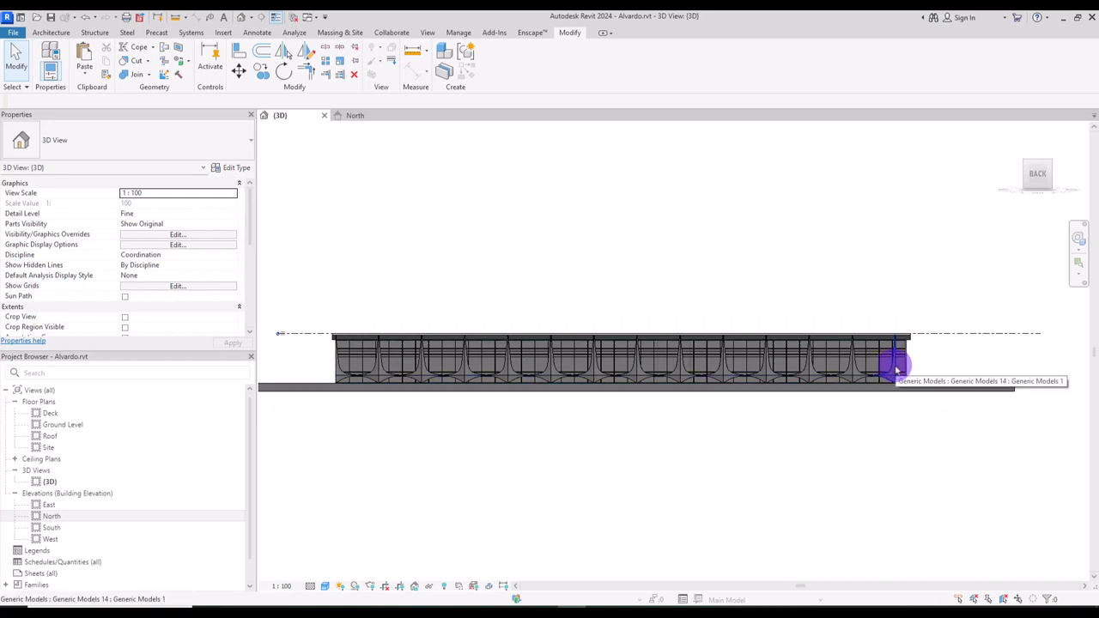
Step: Select the arrayed row of star columns and enter Edit Group
{"action": "left_click", "coordinate": [892, 360]}
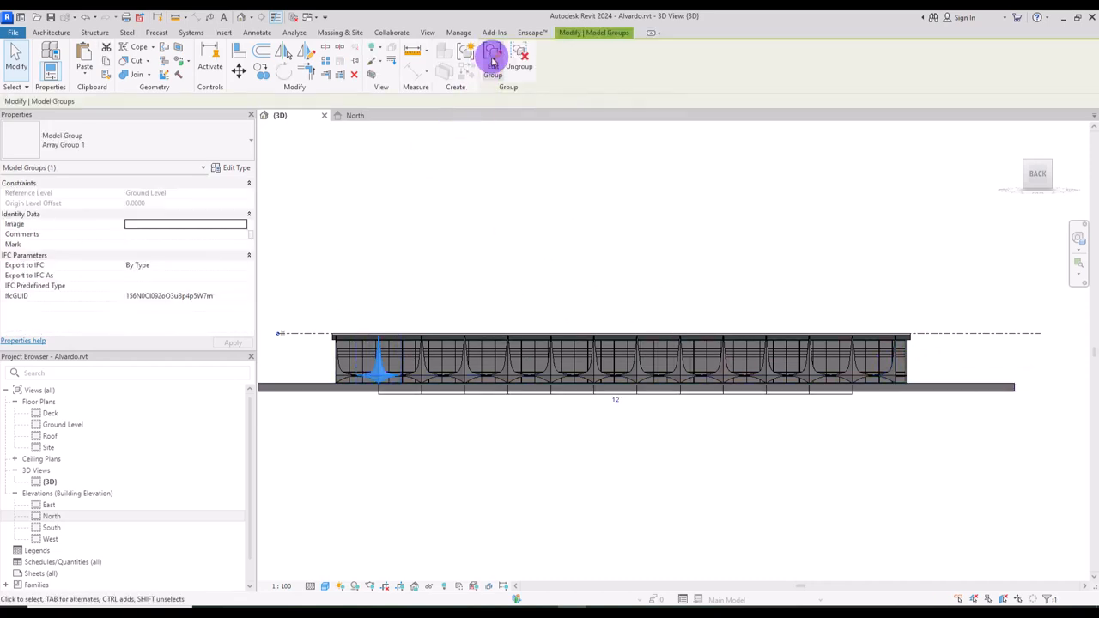
{"action": "left_click", "coordinate": [491, 58]}
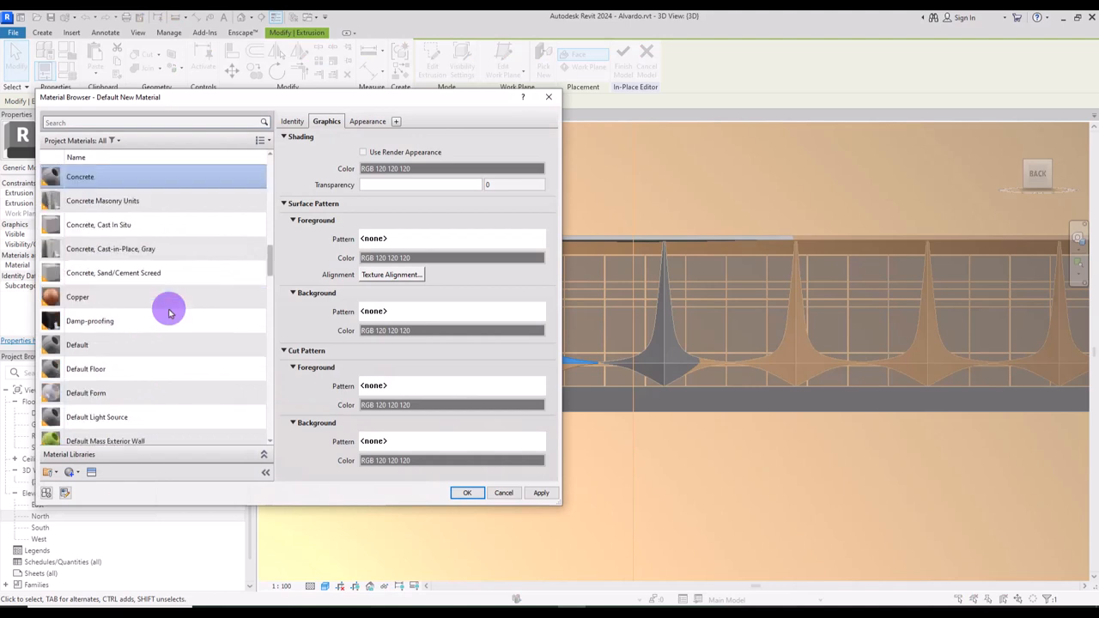
Step: Assign Concrete as the column material and confirm the white concrete finish
{"action": "left_click", "coordinate": [450, 168]}
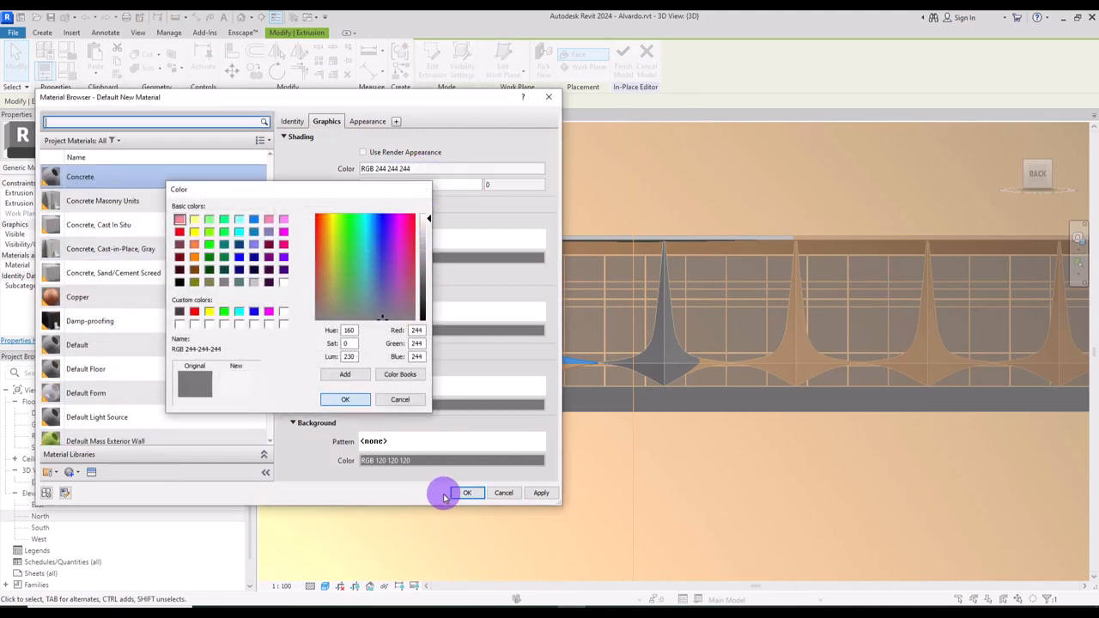
{"action": "left_click", "coordinate": [467, 492]}
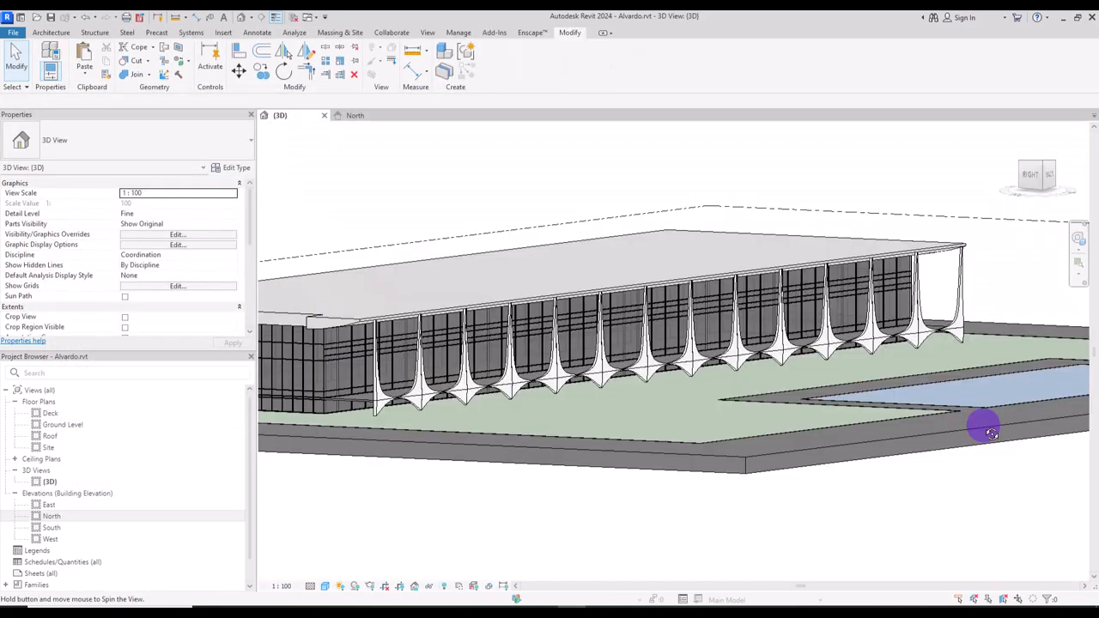
{"action": "left_click_drag", "start_coordinate": [983, 428], "coordinate": [758, 427]}
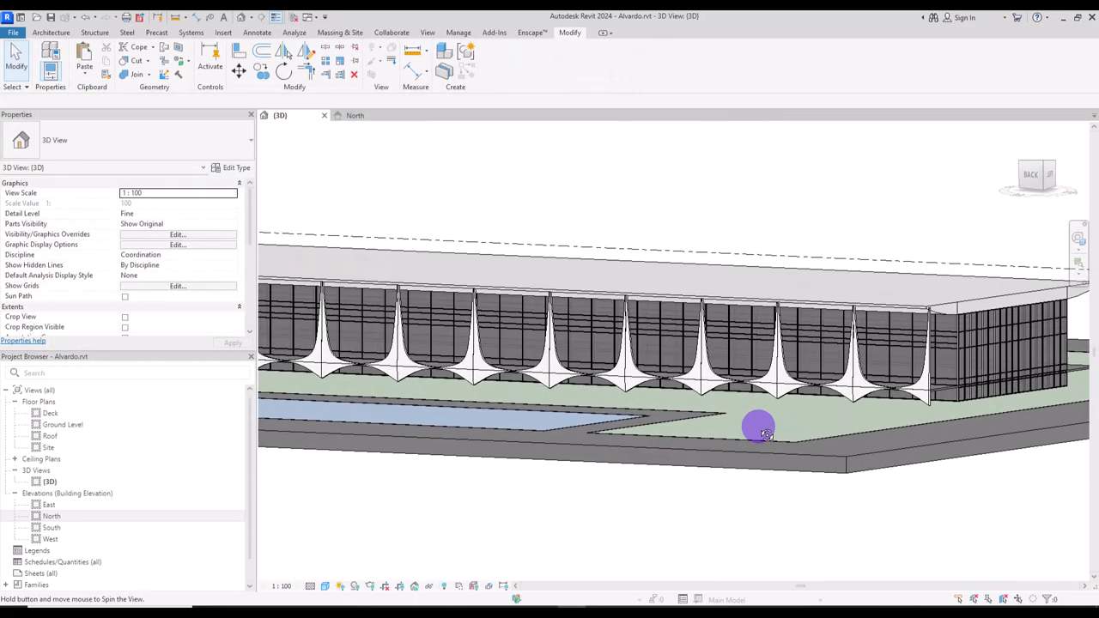
{"action": "left_click_drag", "start_coordinate": [758, 430], "coordinate": [981, 416]}
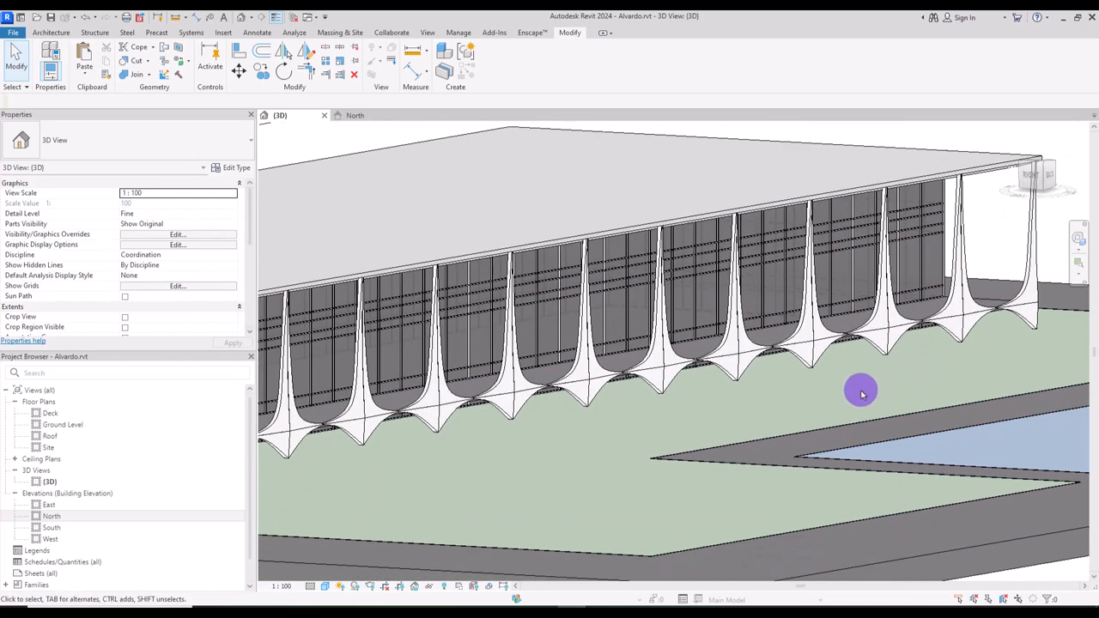
{"action": "left_click_drag", "start_coordinate": [860, 393], "coordinate": [746, 410]}
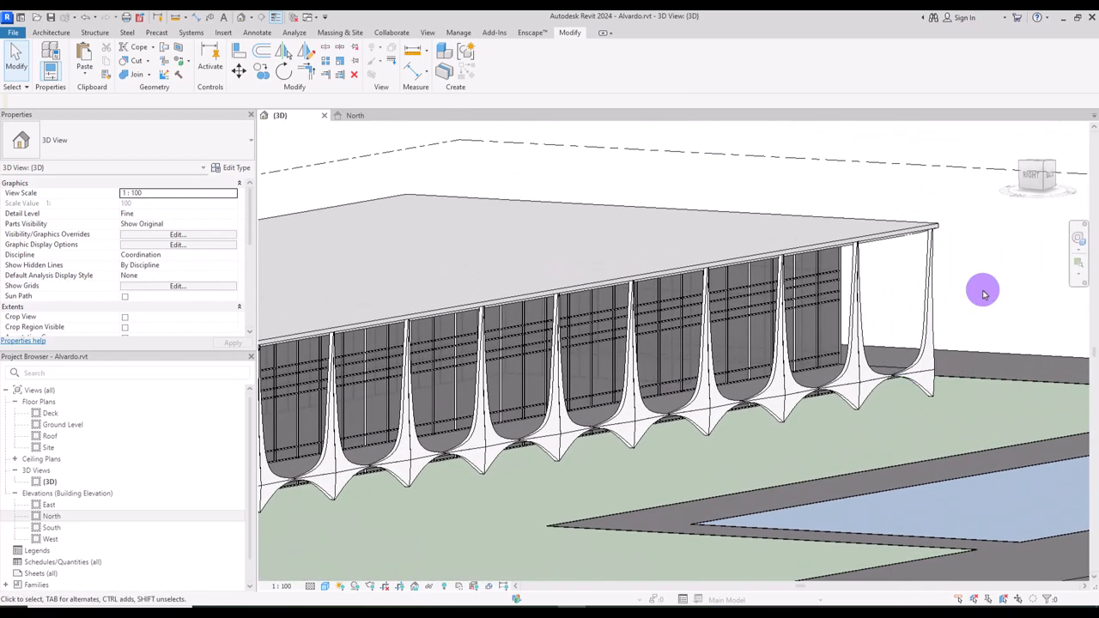
{"action": "mouse_move", "coordinate": [842, 421]}
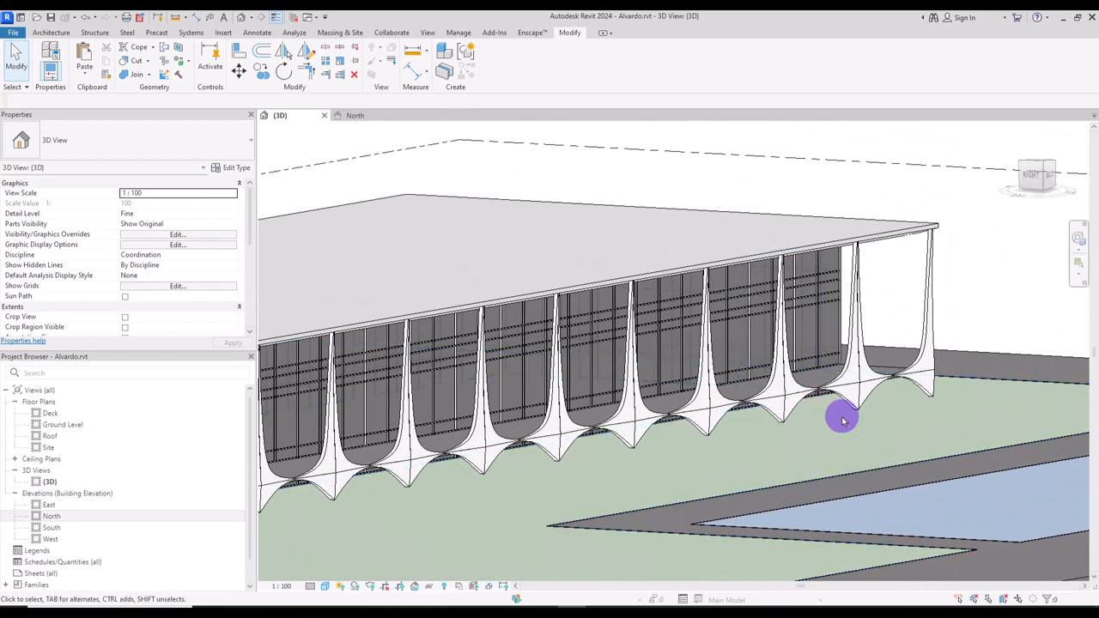
{"action": "left_click_drag", "start_coordinate": [842, 421], "coordinate": [870, 417]}
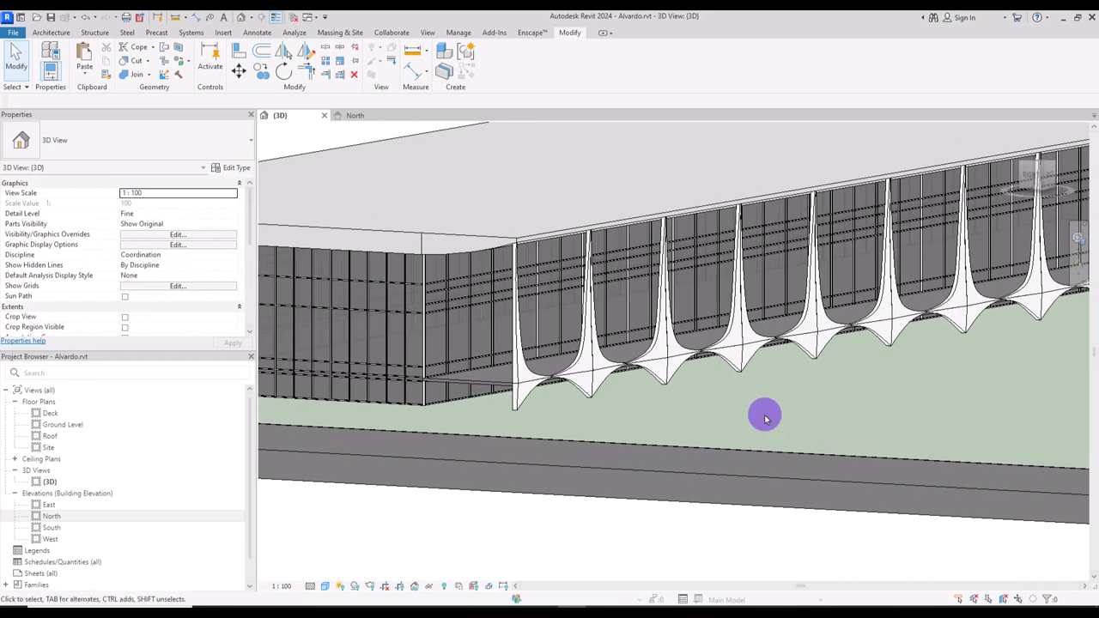
{"action": "left_click_drag", "start_coordinate": [764, 417], "coordinate": [755, 472]}
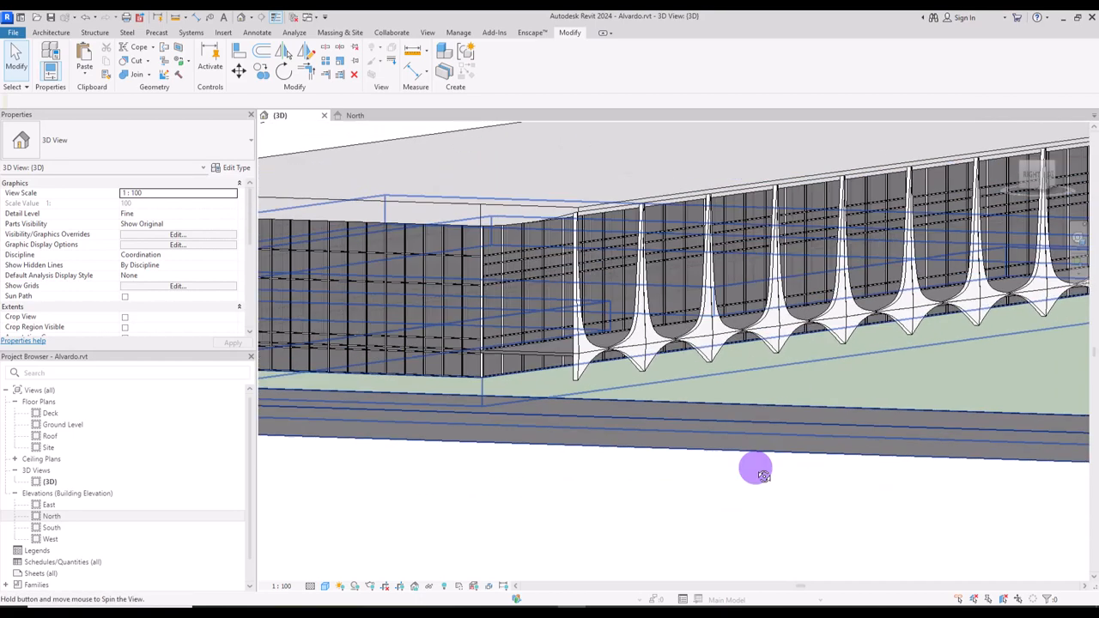